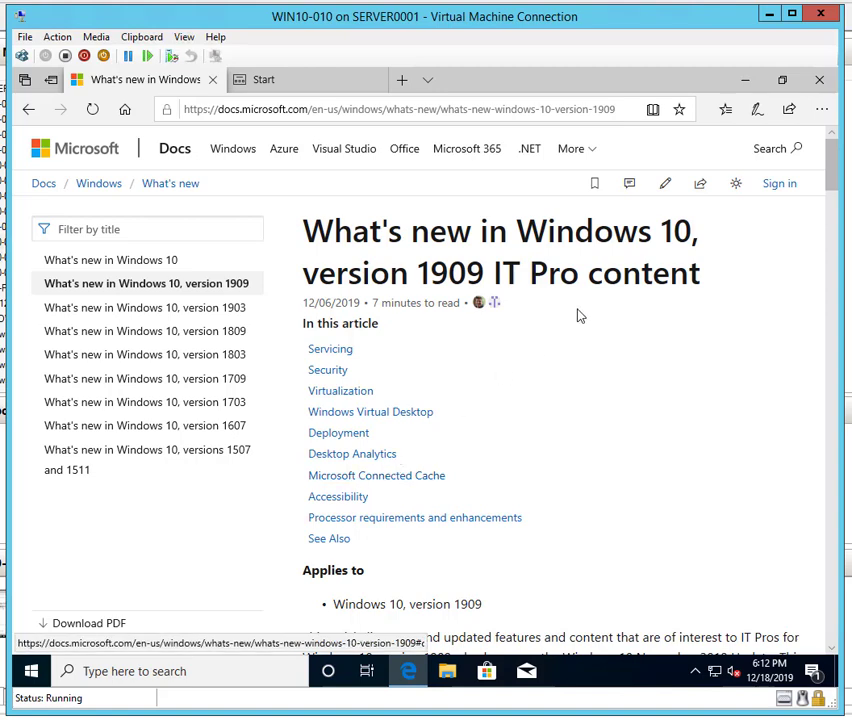
# - Scroll the 1909 What's new page past the contents list to the Servicing section
pyautogui.scroll(-3)
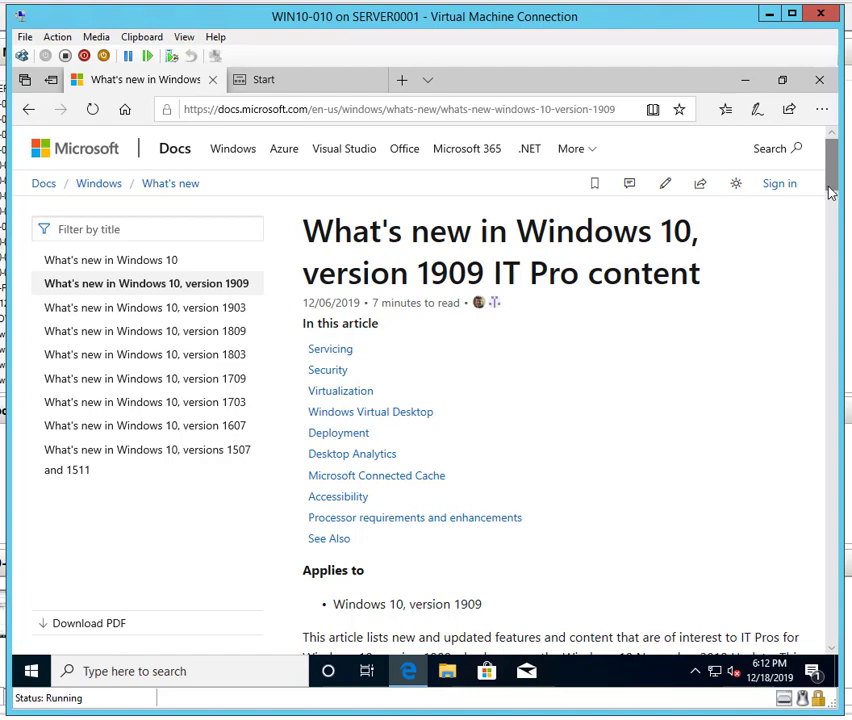
pyautogui.scroll(-3)
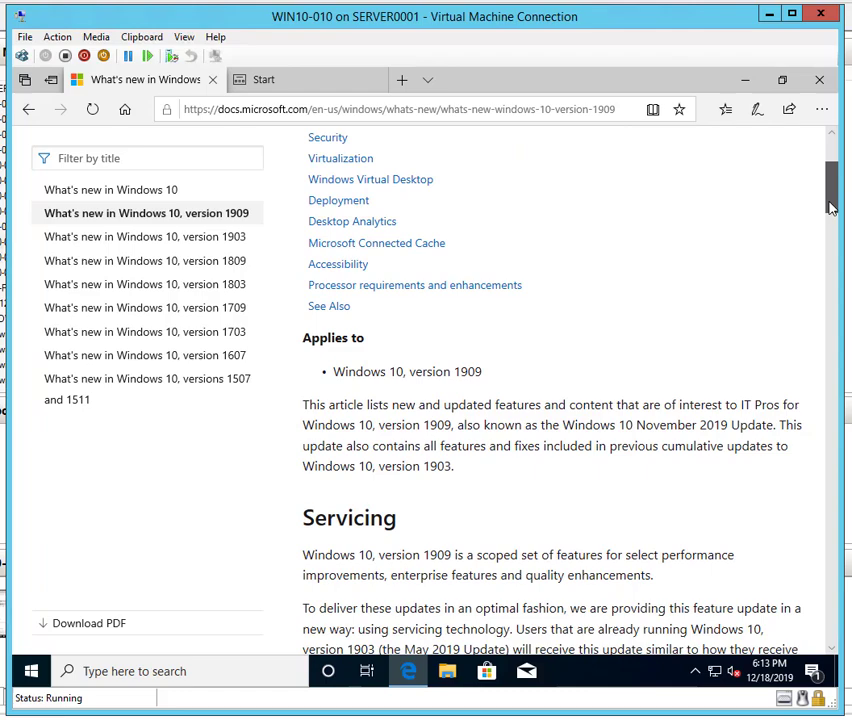
pyautogui.scroll(-3)
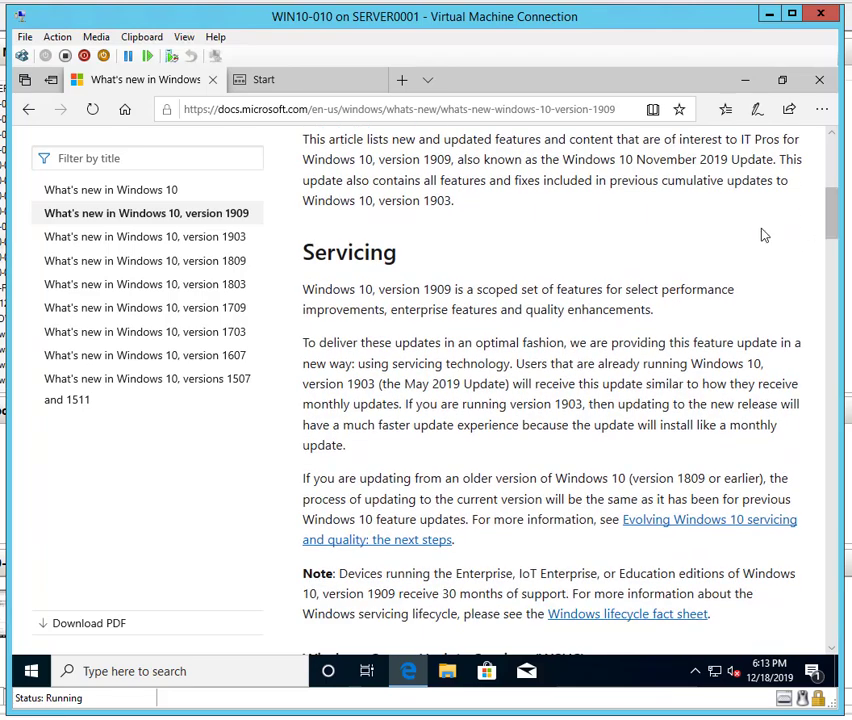
pyautogui.moveTo(380, 292)
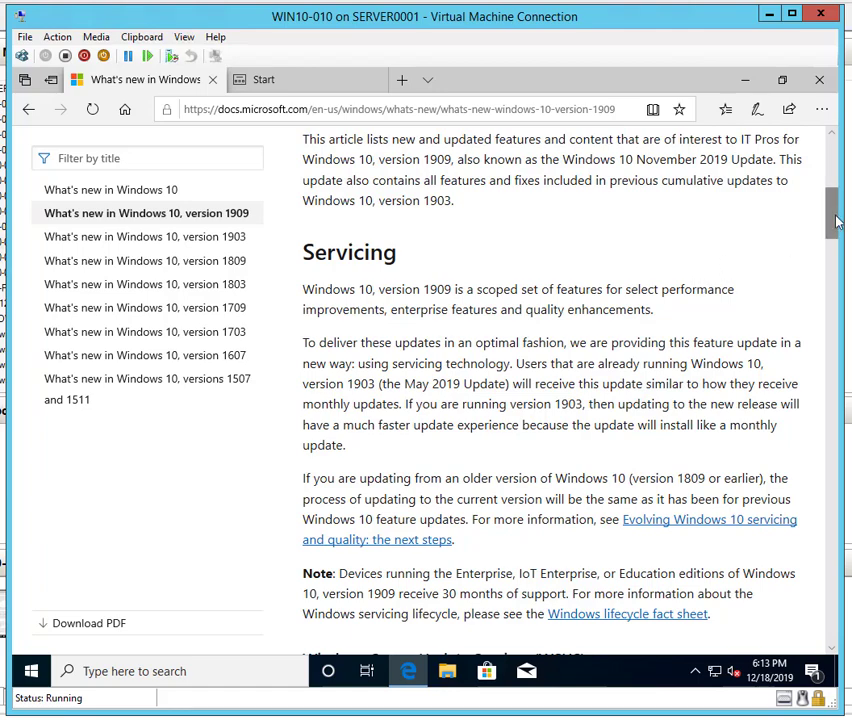
# - Scroll through Servicing, WSUS and Windows Update for Business to Security, Credential Guard and BitLocker
pyautogui.scroll(-3)
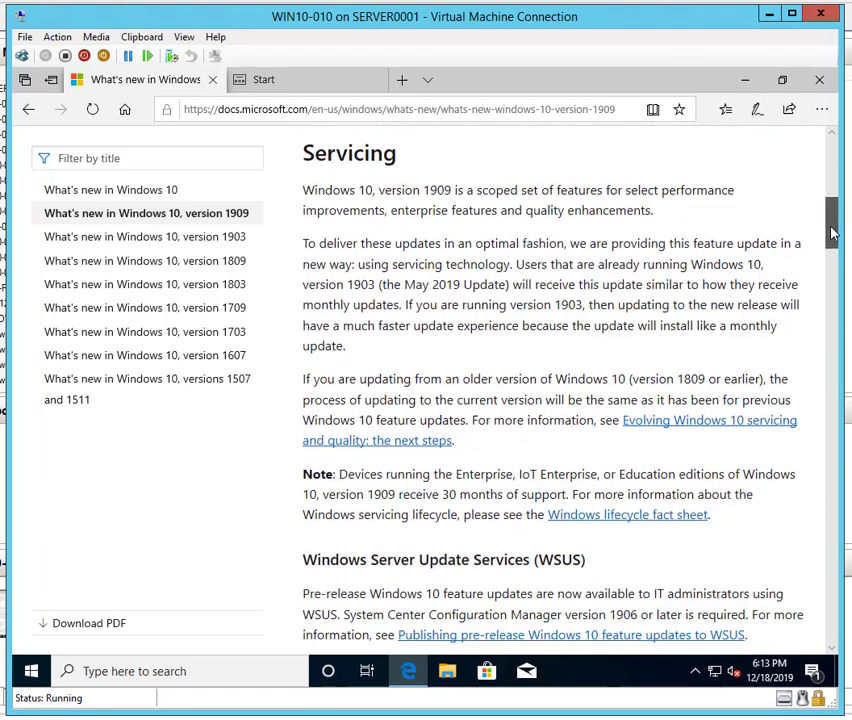
pyautogui.scroll(-3)
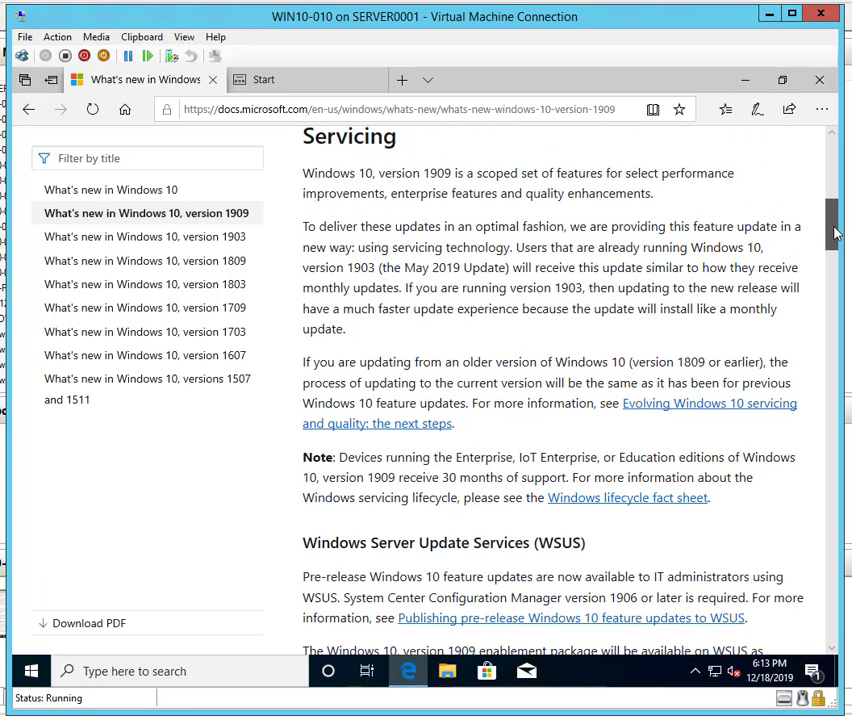
pyautogui.scroll(-3)
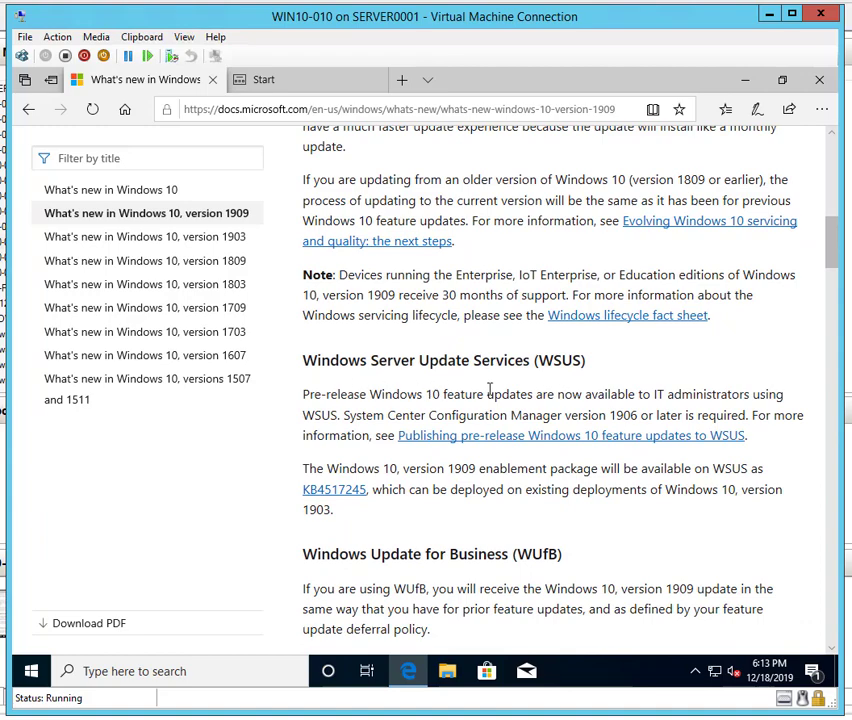
pyautogui.scroll(-3)
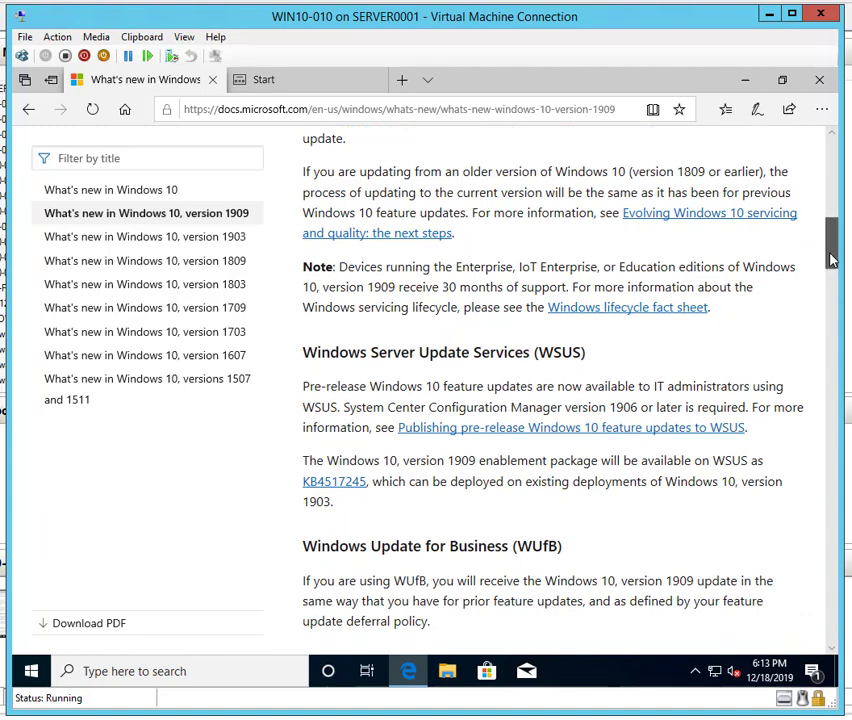
pyautogui.scroll(-3)
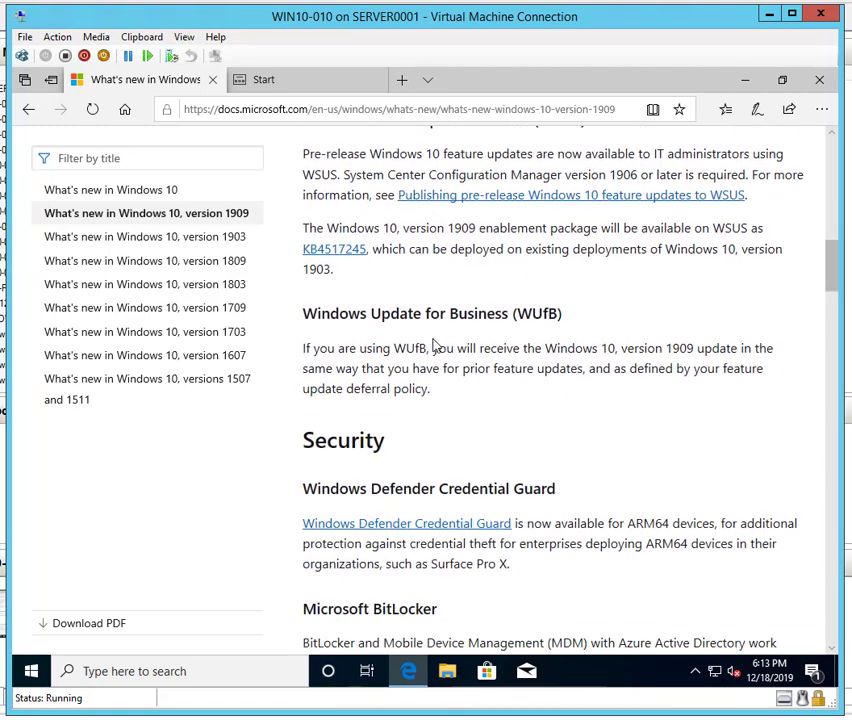
pyautogui.moveTo(340, 468)
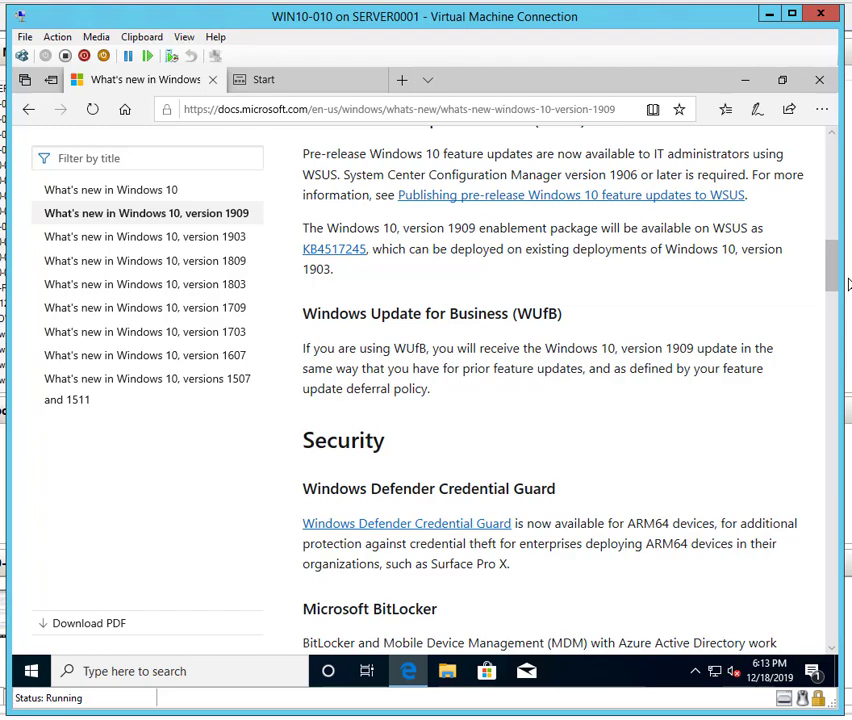
pyautogui.scroll(-3)
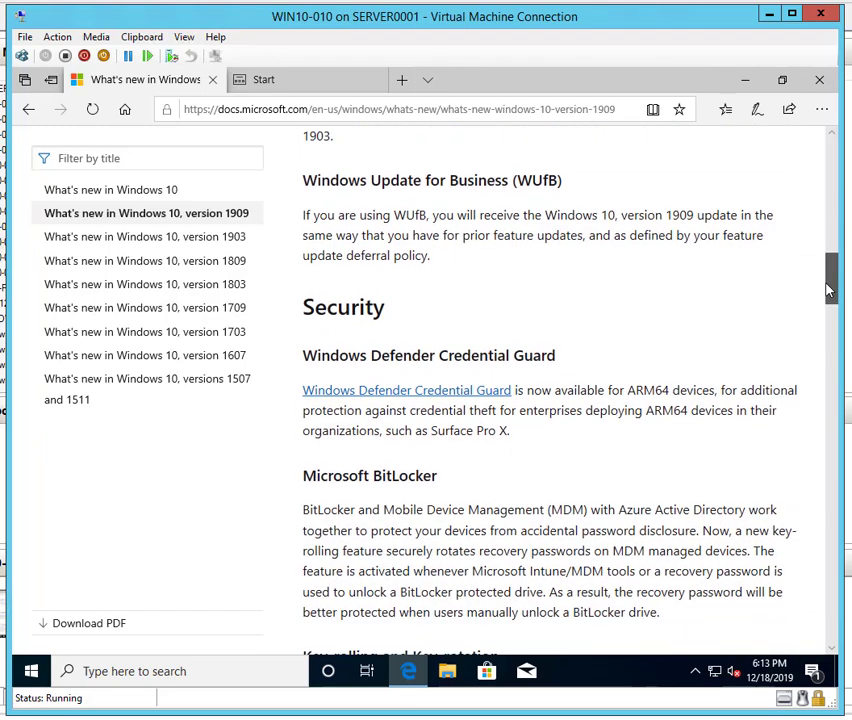
pyautogui.scroll(-3)
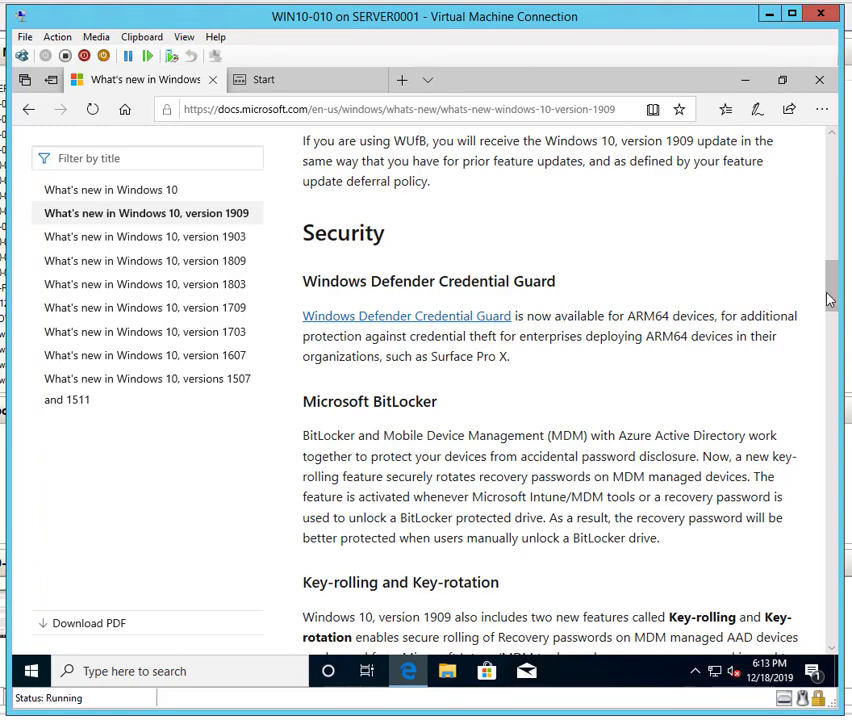
# - Scroll past Key-rolling and TLS to Virtualization, Windows Sandbox and Windows Virtual Desktop
pyautogui.scroll(-3)
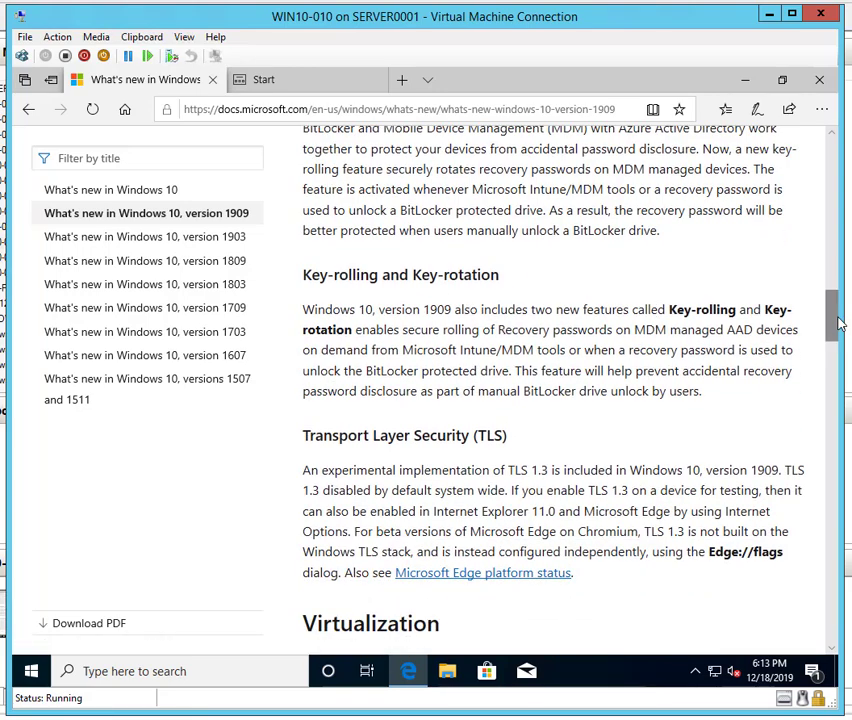
pyautogui.scroll(-3)
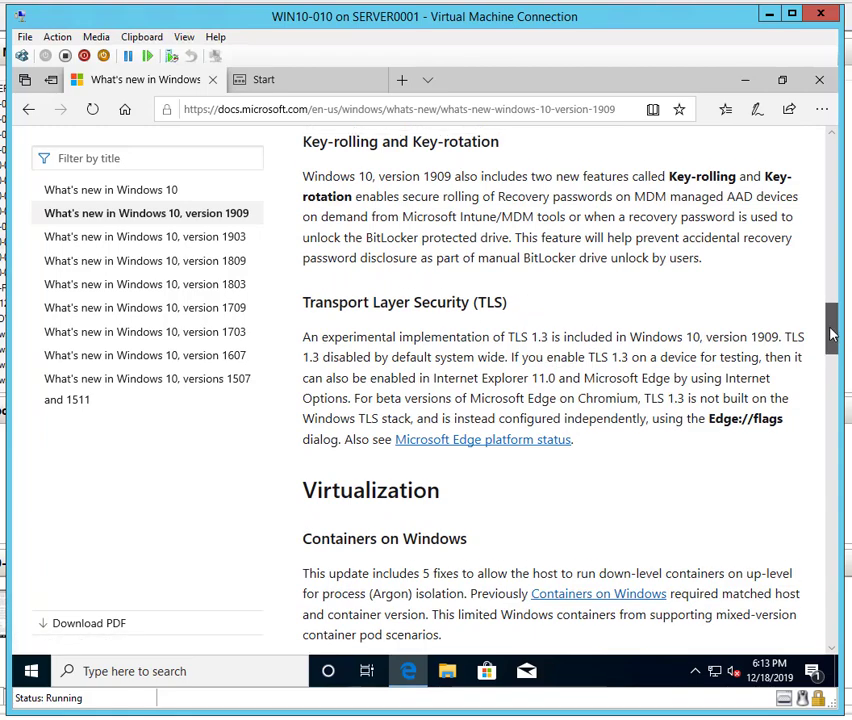
pyautogui.scroll(-3)
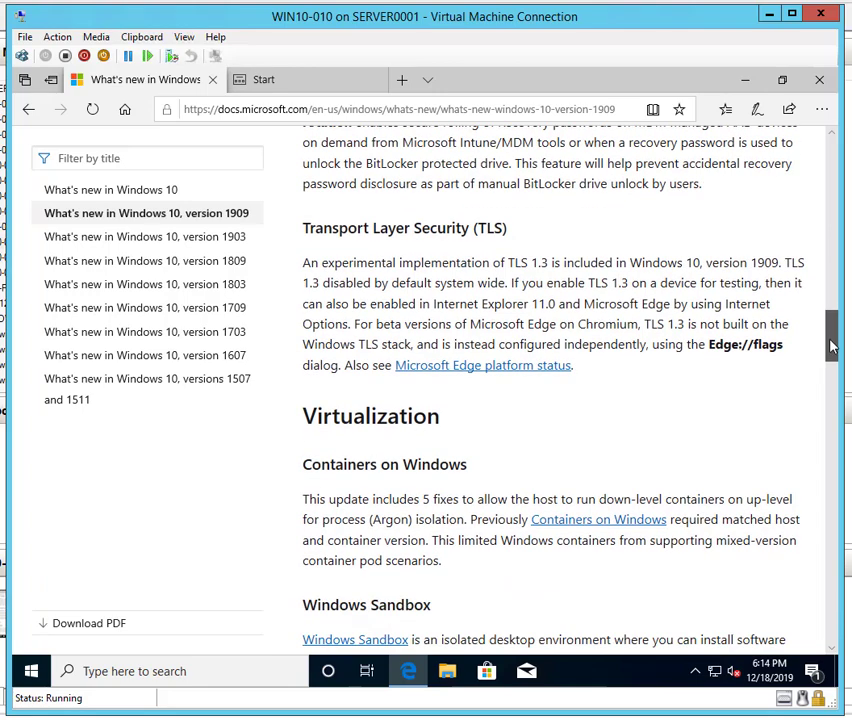
pyautogui.scroll(-3)
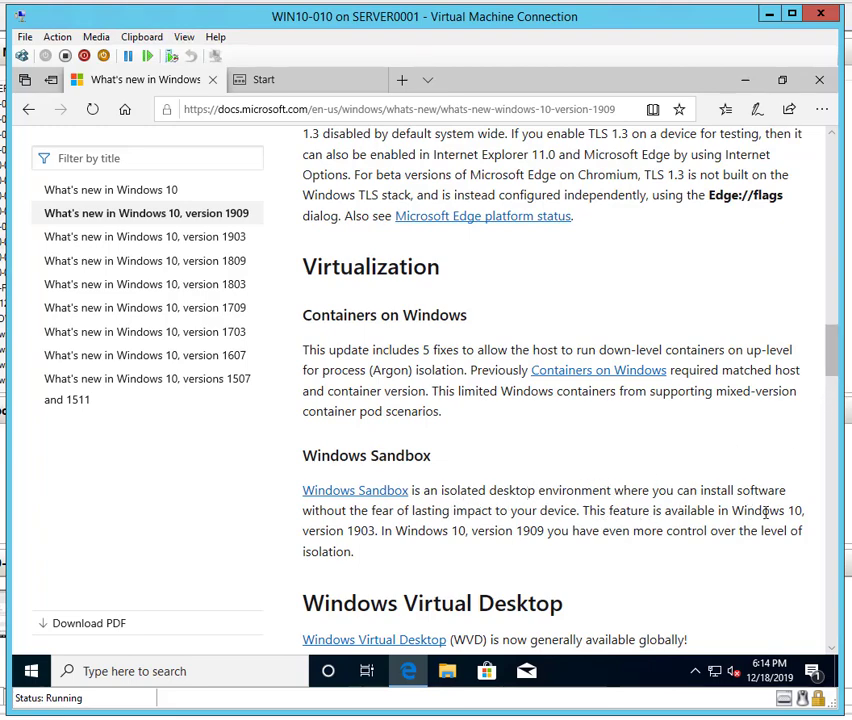
pyautogui.moveTo(522, 552)
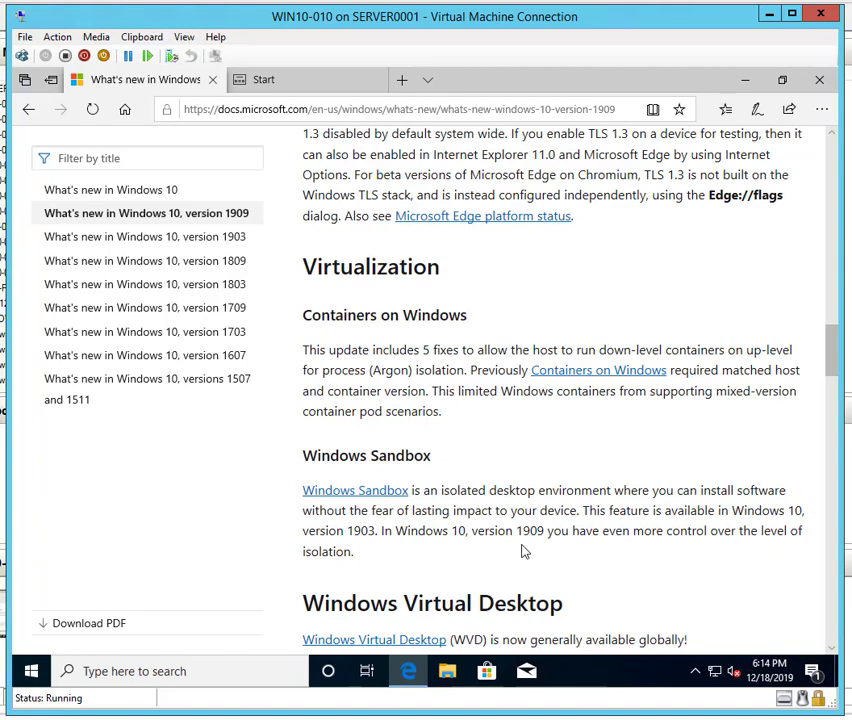
pyautogui.moveTo(778, 480)
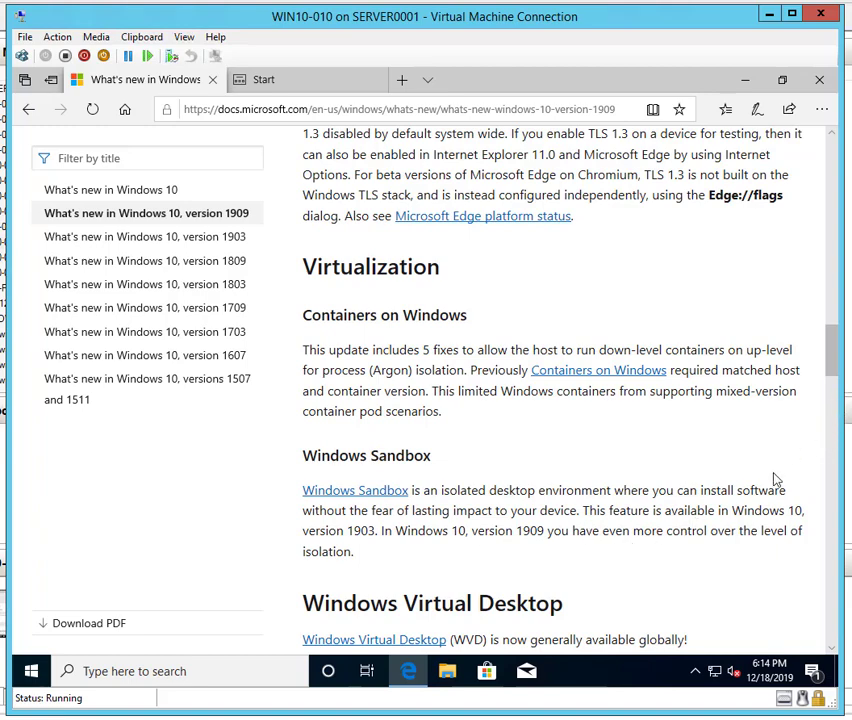
# - Scroll through Deployment, Desktop Analytics and Accessibility to Processor requirements and enhancements
pyautogui.scroll(-3)
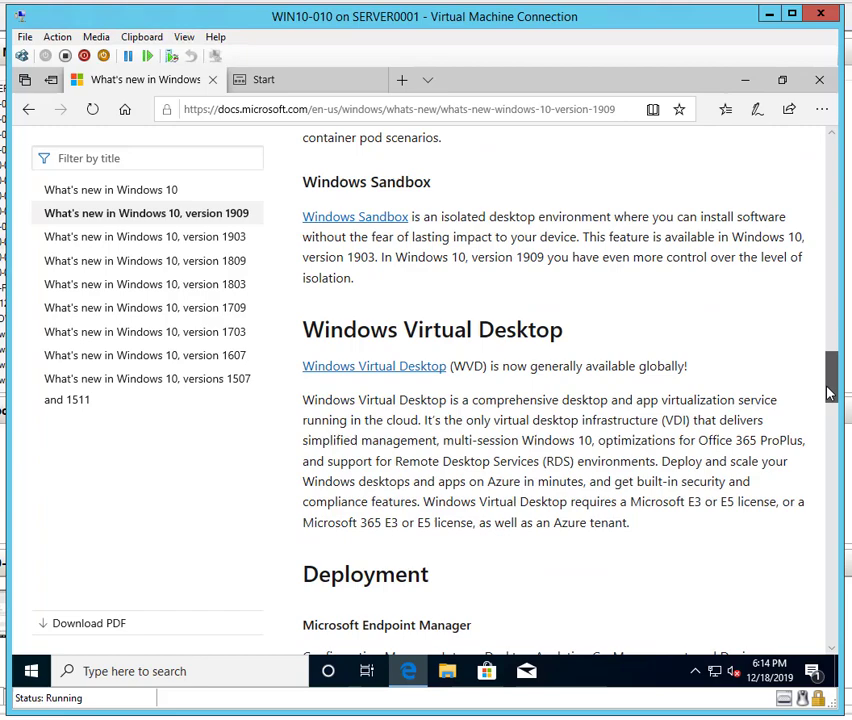
pyautogui.scroll(-3)
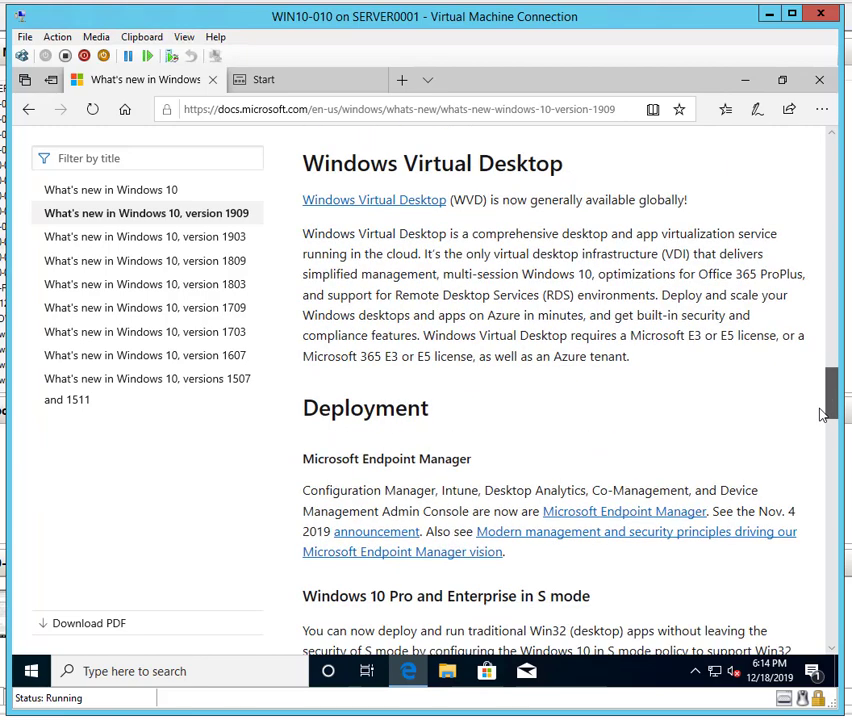
pyautogui.scroll(-3)
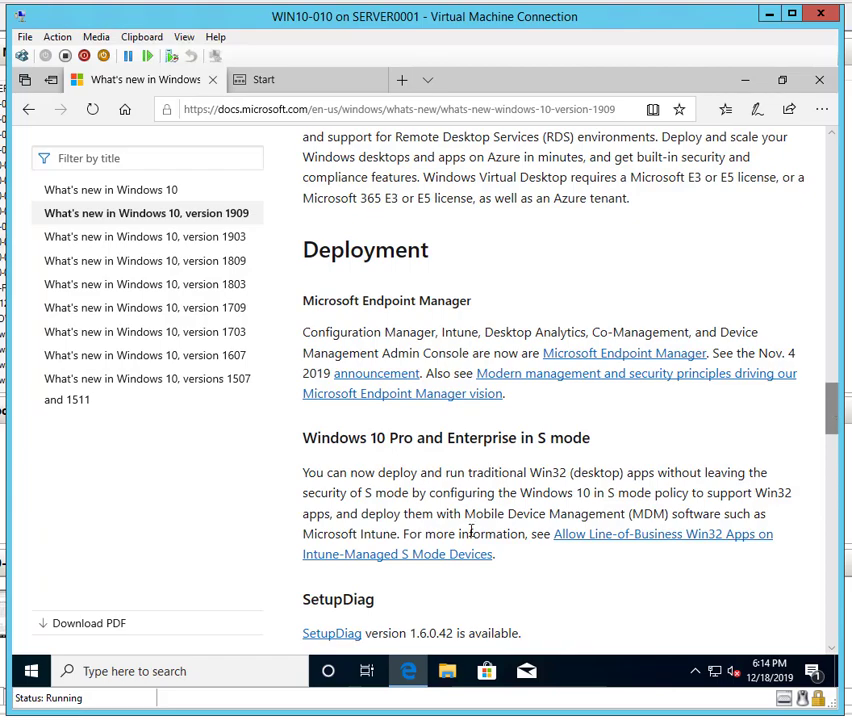
pyautogui.moveTo(528, 456)
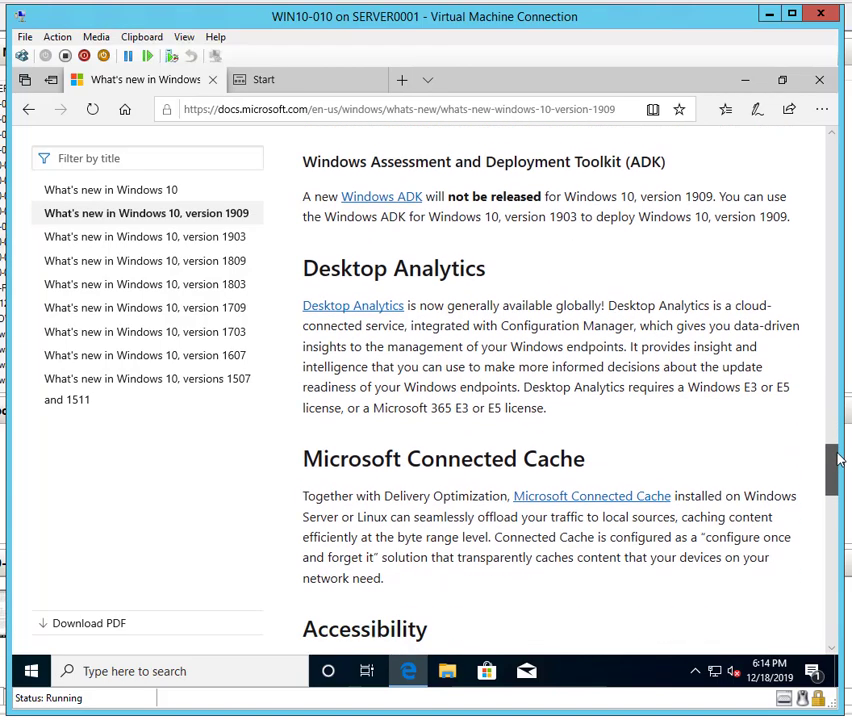
pyautogui.scroll(-3)
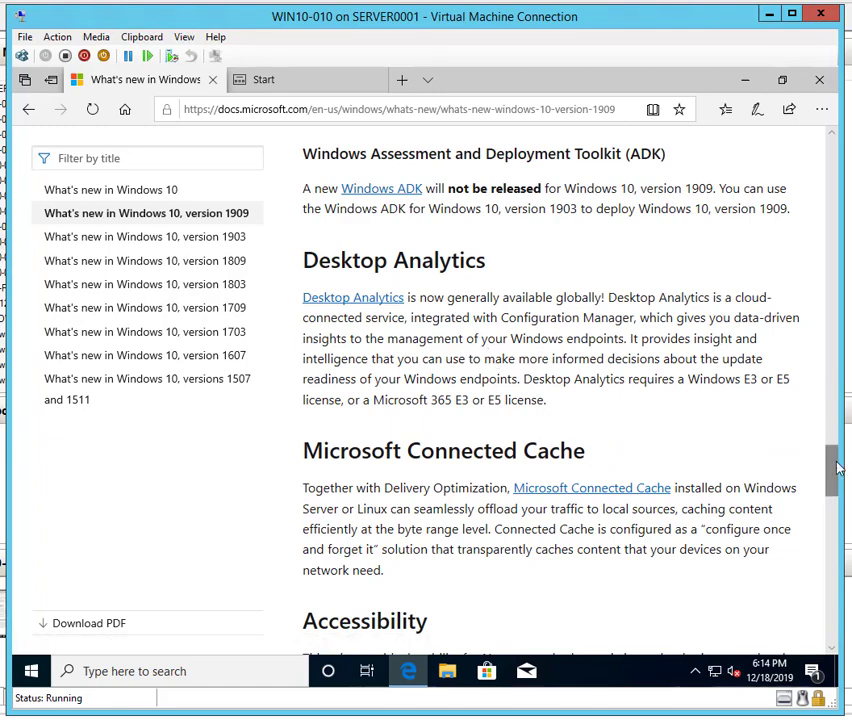
pyautogui.scroll(-3)
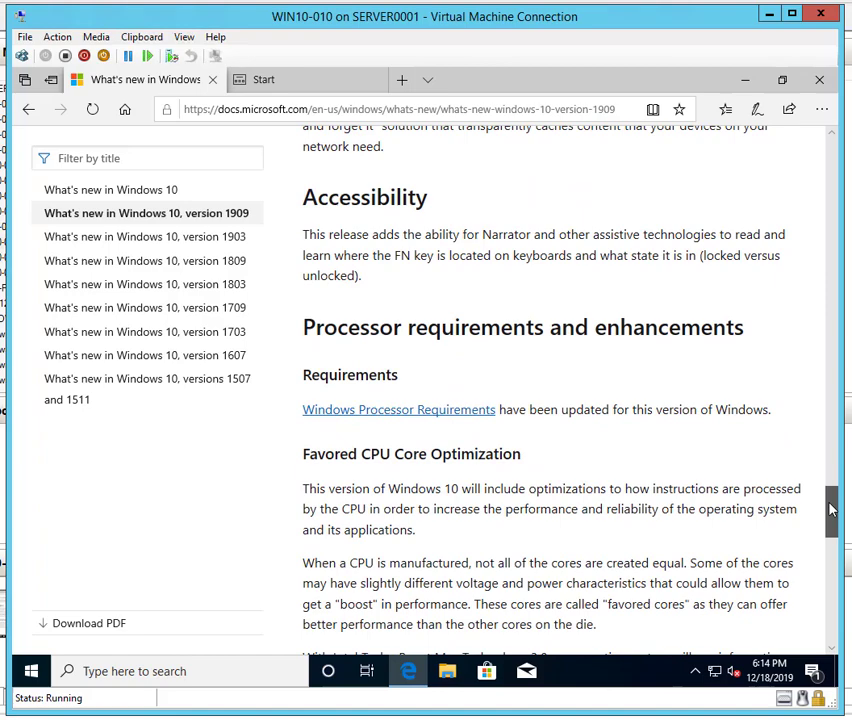
pyautogui.scroll(-3)
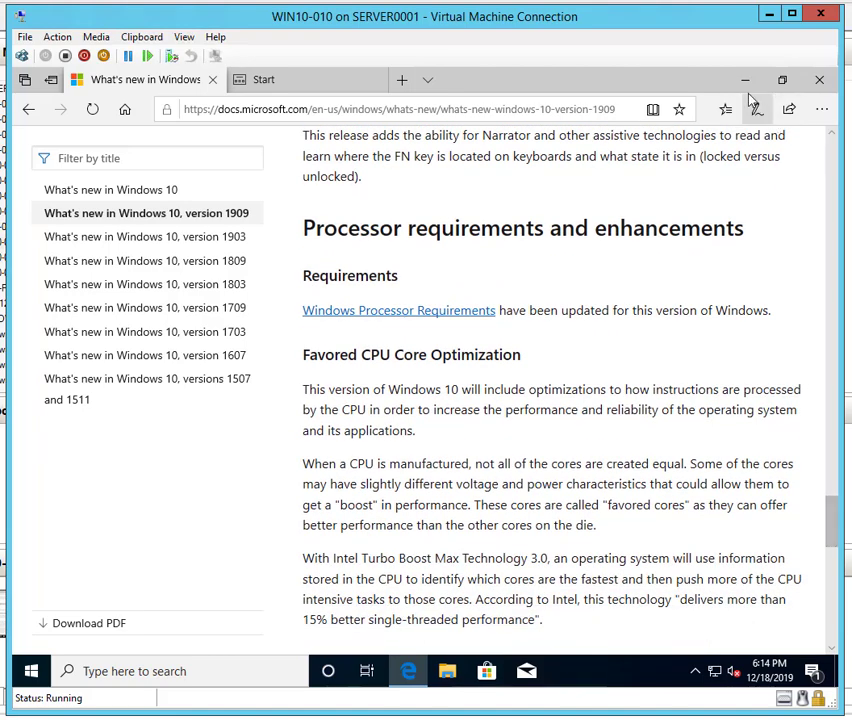
# - Minimise Edge and reach Settings > Update & Security > Windows Update showing the optional 1909 feature update
pyautogui.click(820, 80)
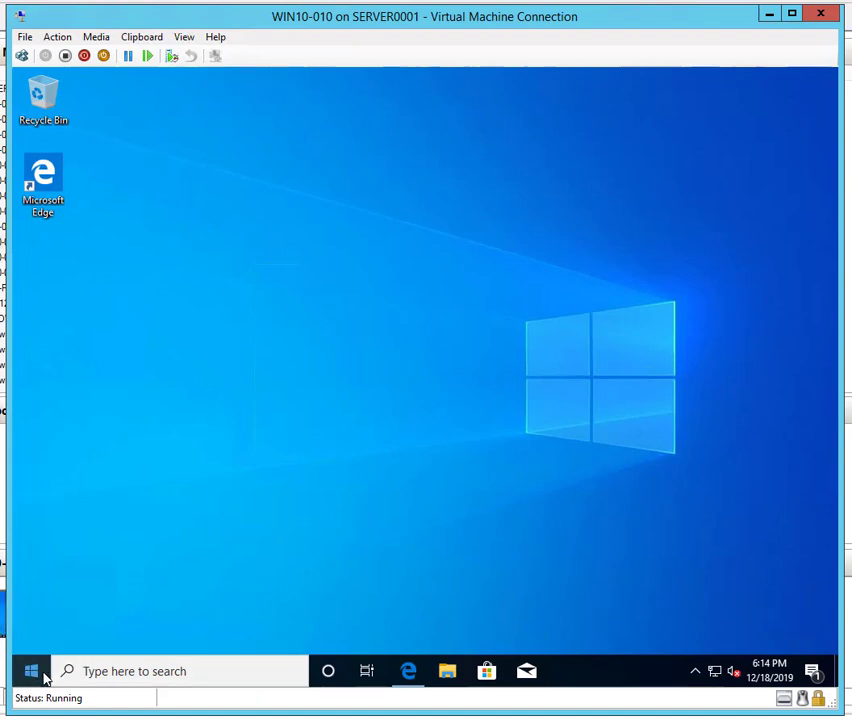
pyautogui.click(30, 672)
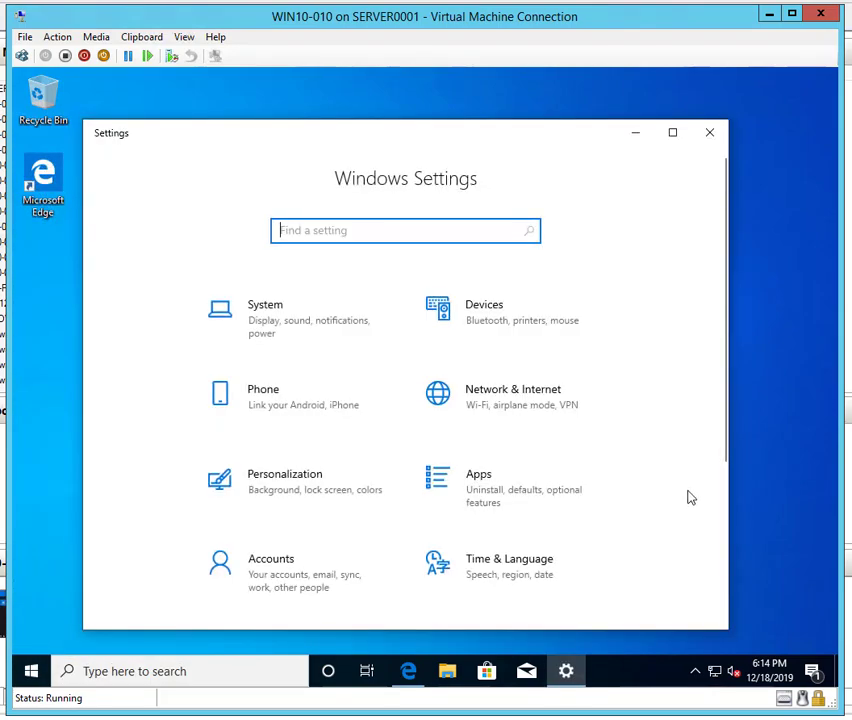
pyautogui.scroll(-3)
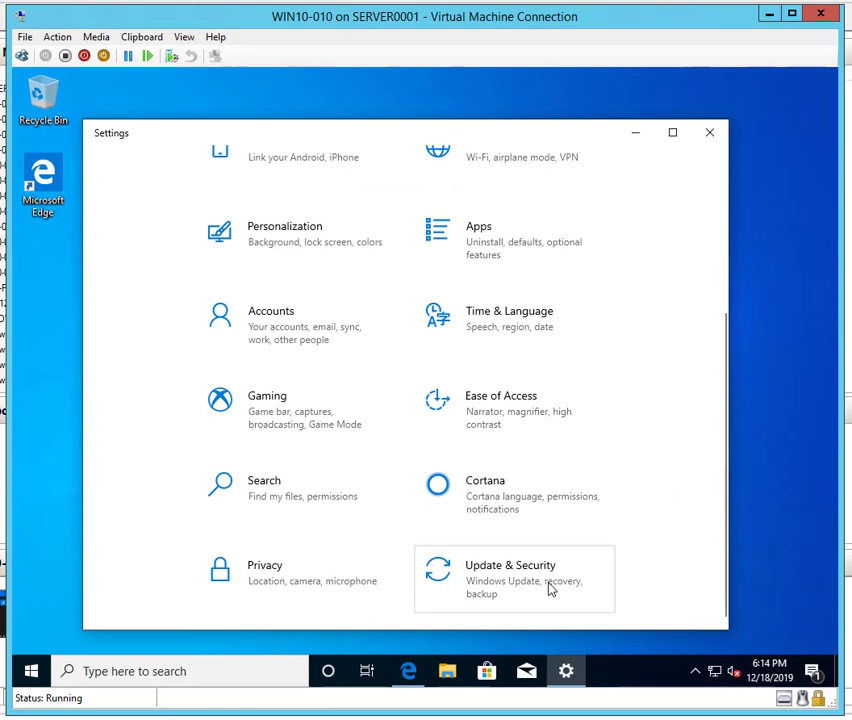
pyautogui.moveTo(552, 580)
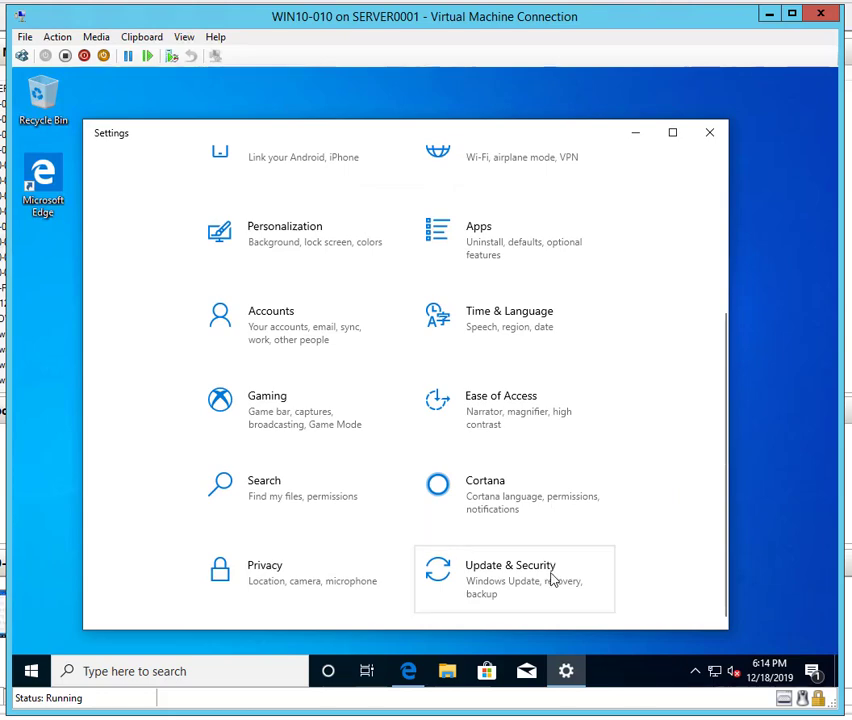
pyautogui.click(510, 572)
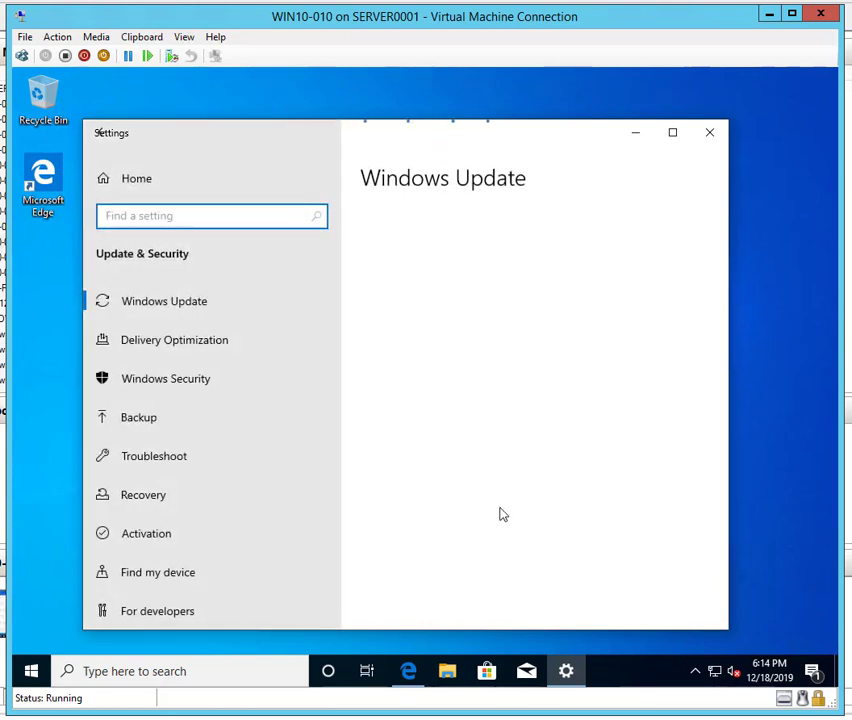
pyautogui.click(164, 300)
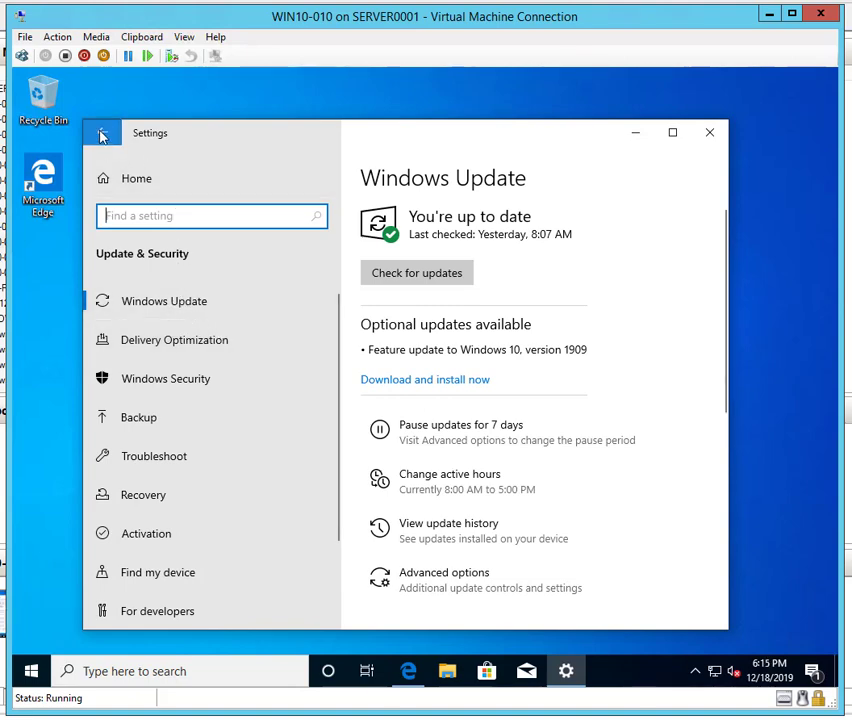
pyautogui.click(100, 132)
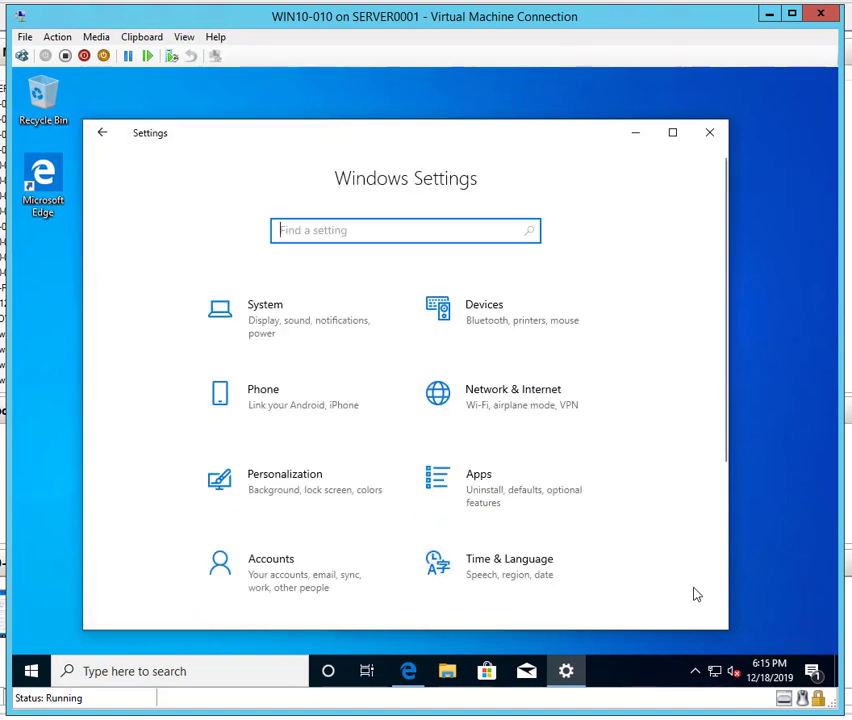
pyautogui.scroll(-3)
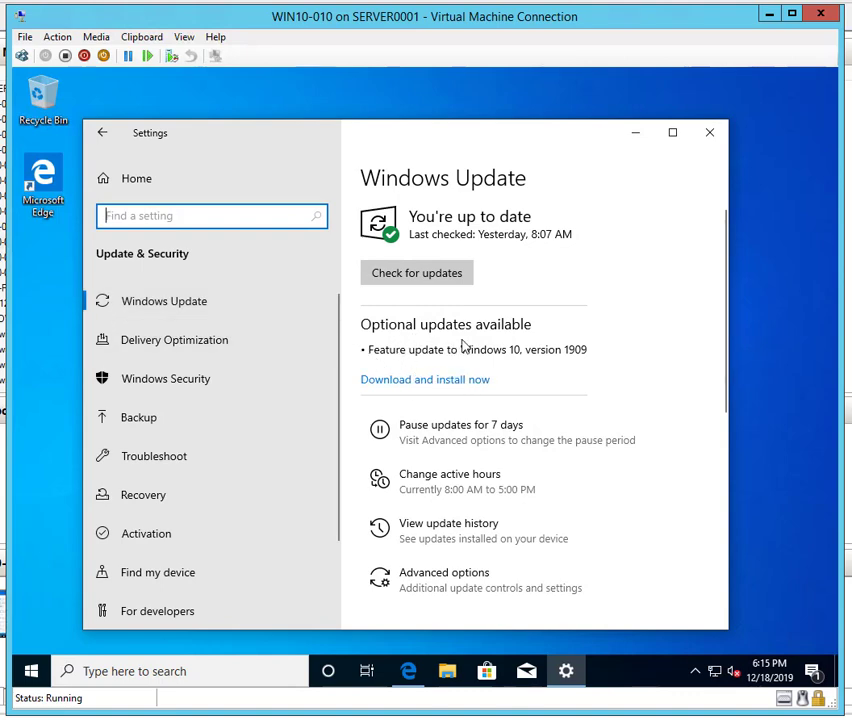
pyautogui.moveTo(492, 362)
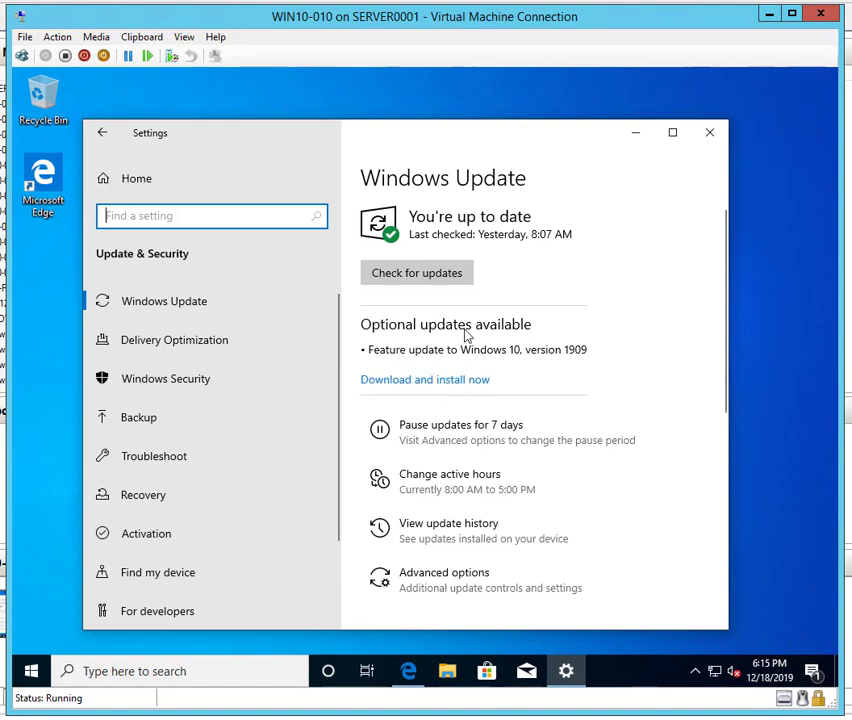
pyautogui.moveTo(420, 390)
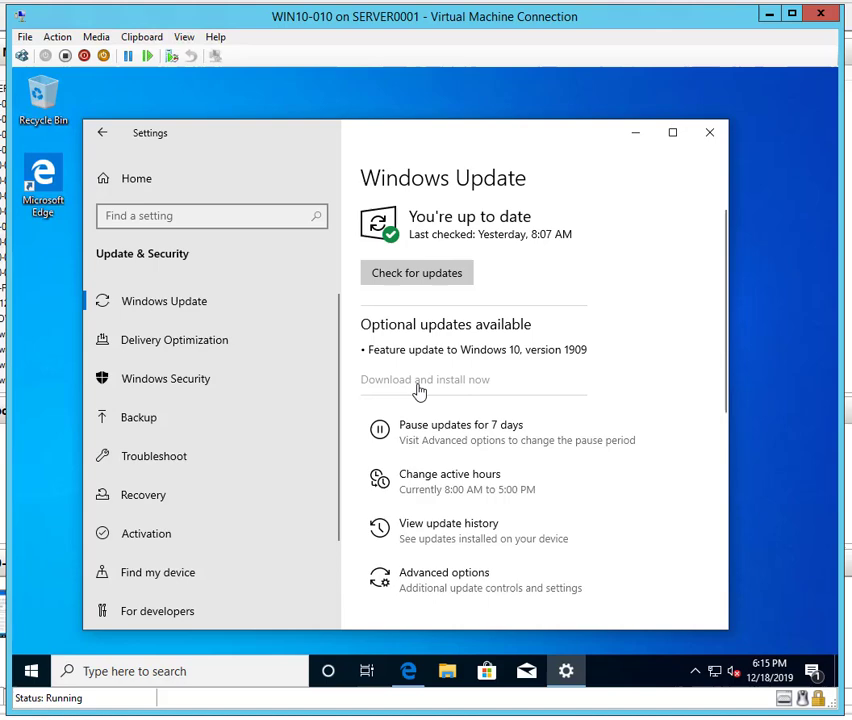
# - Start 'Download and install now' for the Feature update to Windows 10, version 1909
pyautogui.click(416, 272)
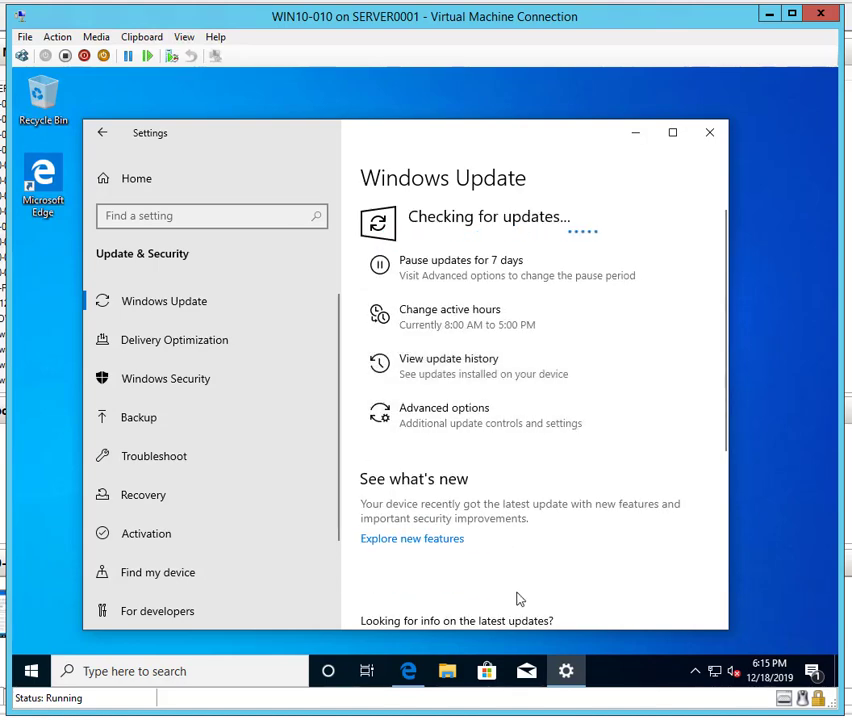
pyautogui.moveTo(630, 568)
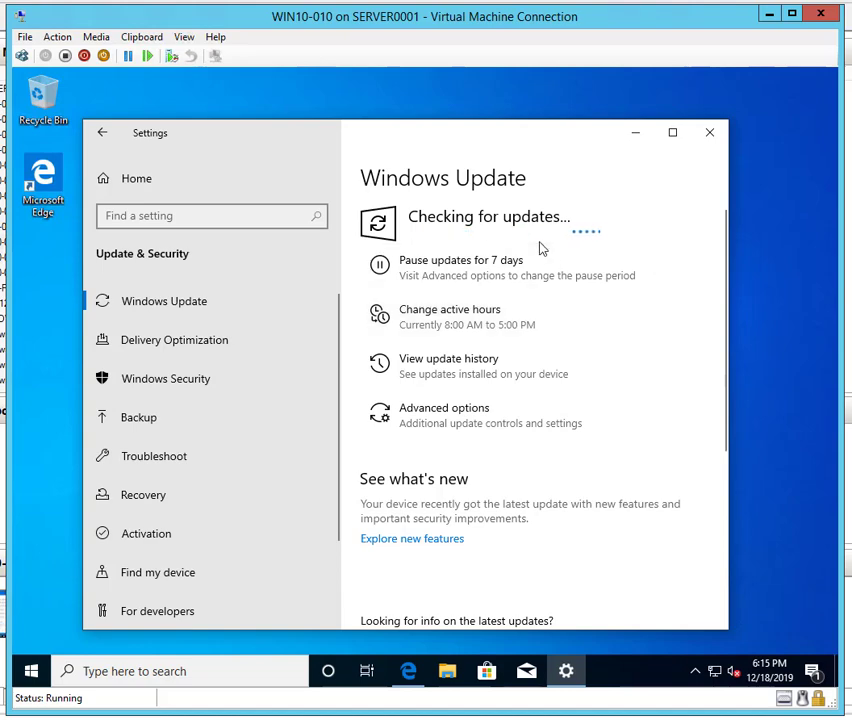
pyautogui.moveTo(640, 568)
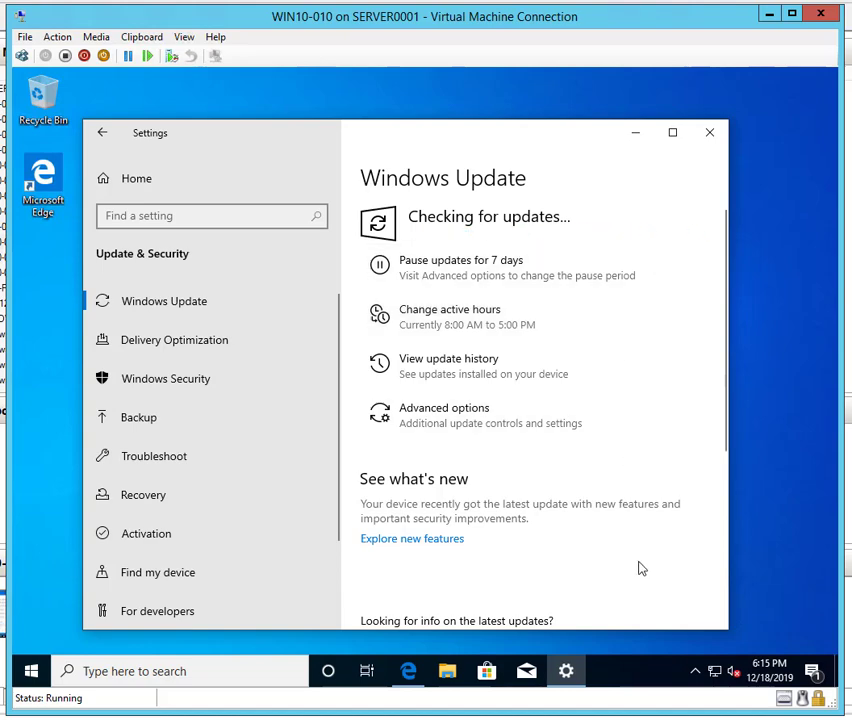
pyautogui.moveTo(740, 704)
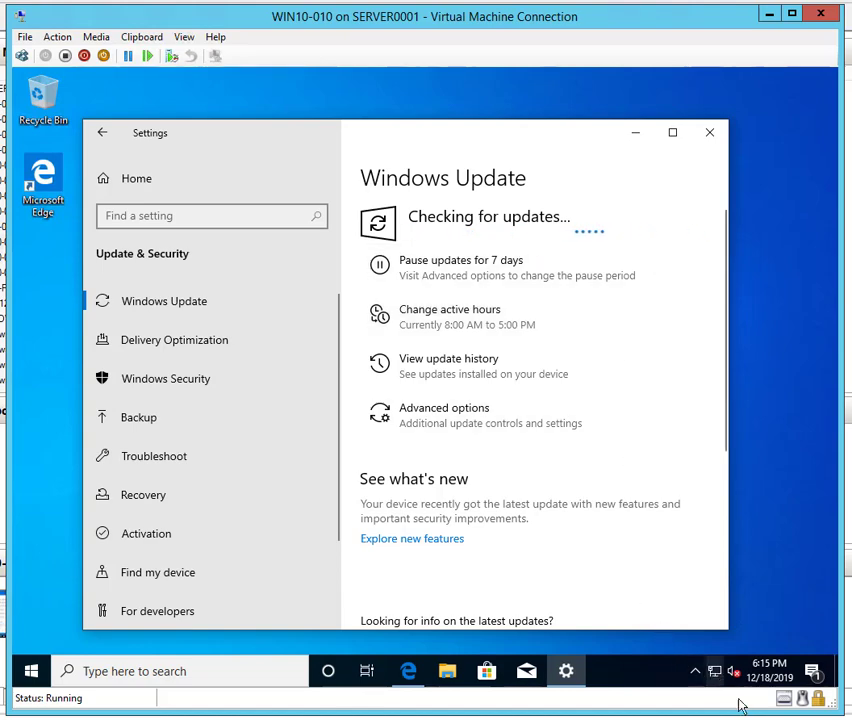
pyautogui.moveTo(696, 644)
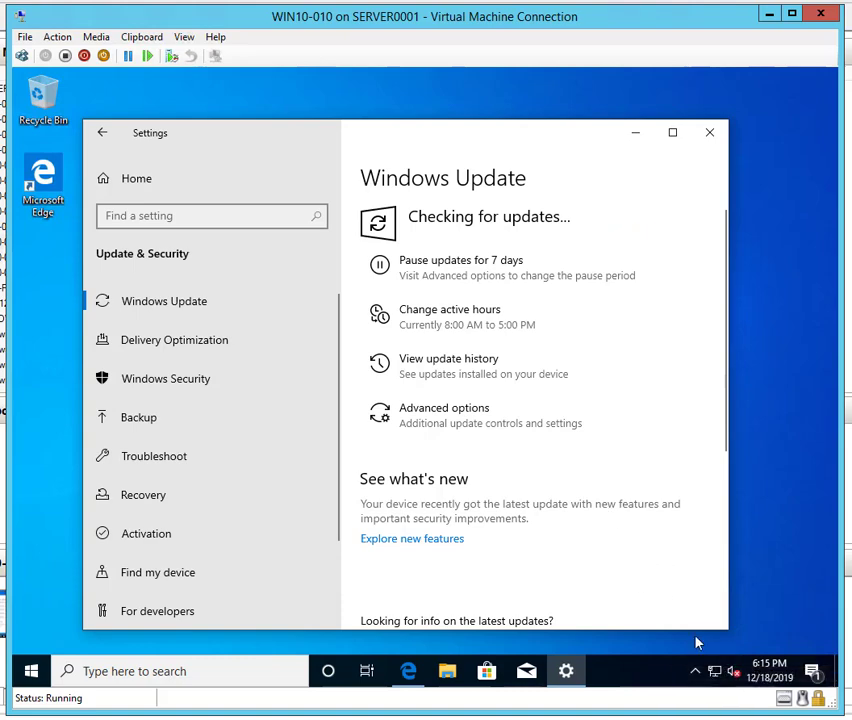
pyautogui.moveTo(770, 664)
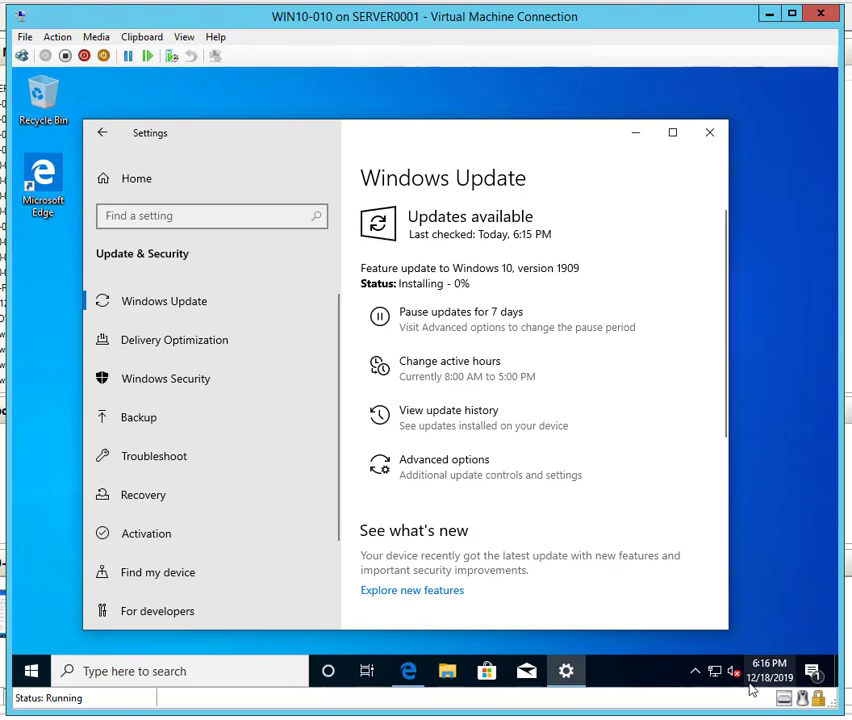
pyautogui.moveTo(770, 670)
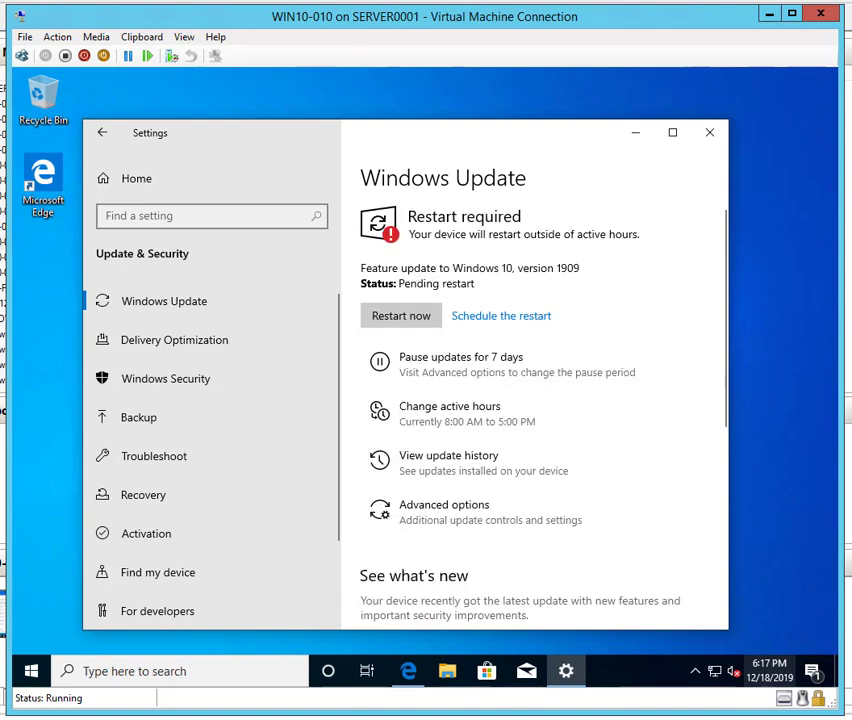
pyautogui.moveTo(430, 364)
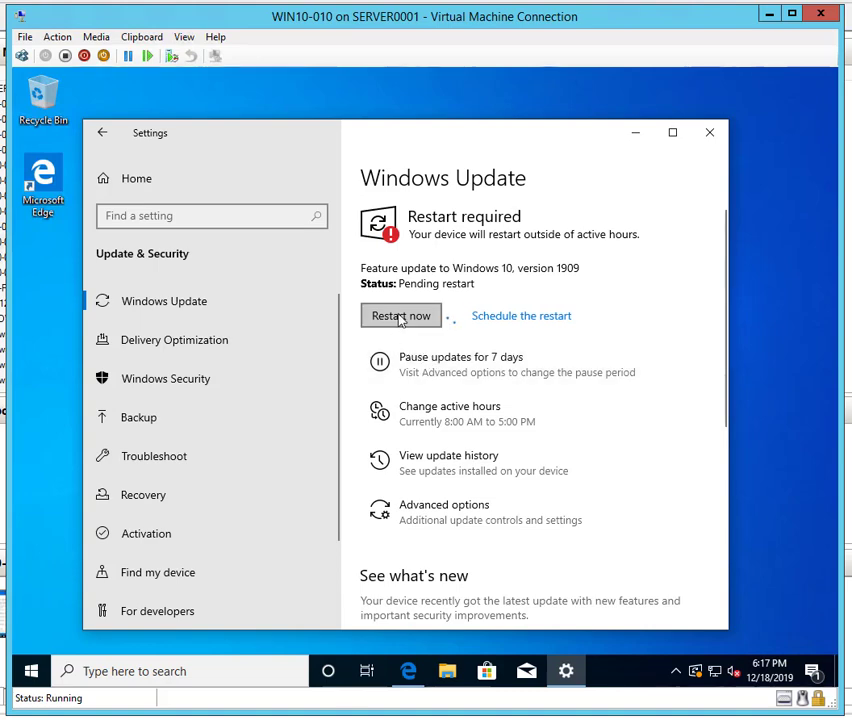
# - Restart the VM for the update, then sign in with the password at the lock screen
pyautogui.click(400, 316)
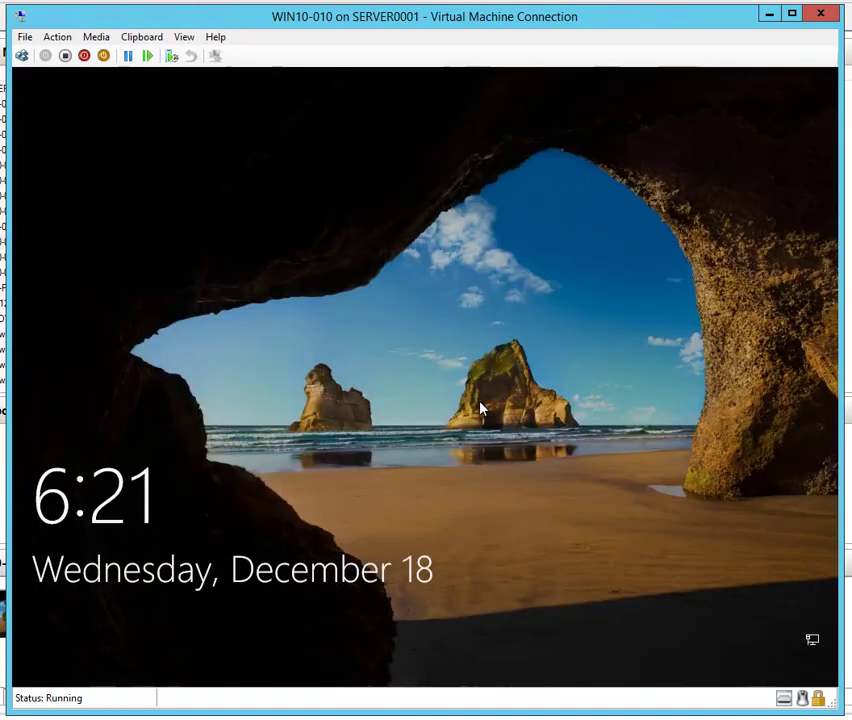
pyautogui.click(480, 408)
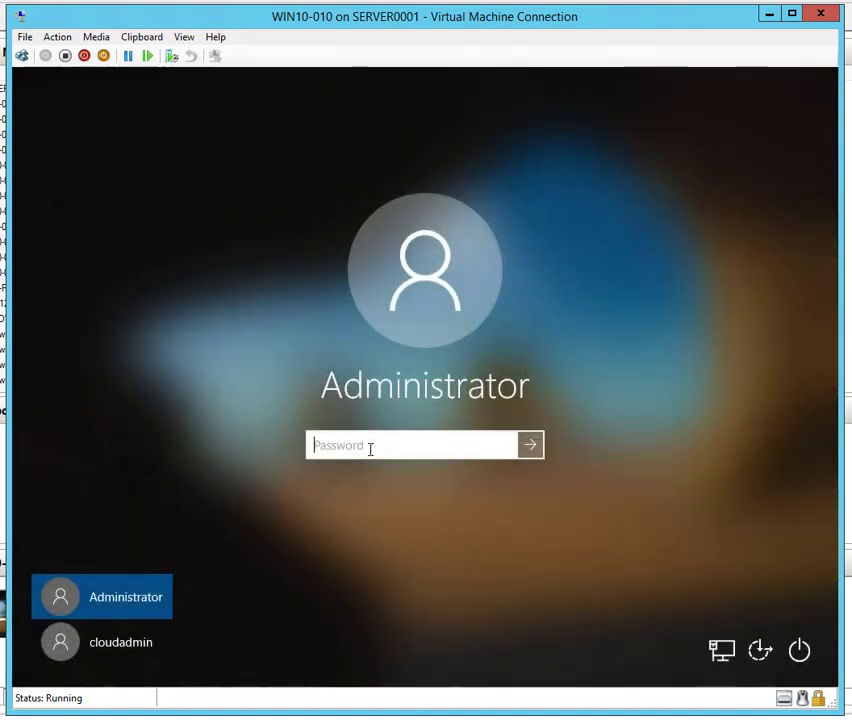
pyautogui.write('•')
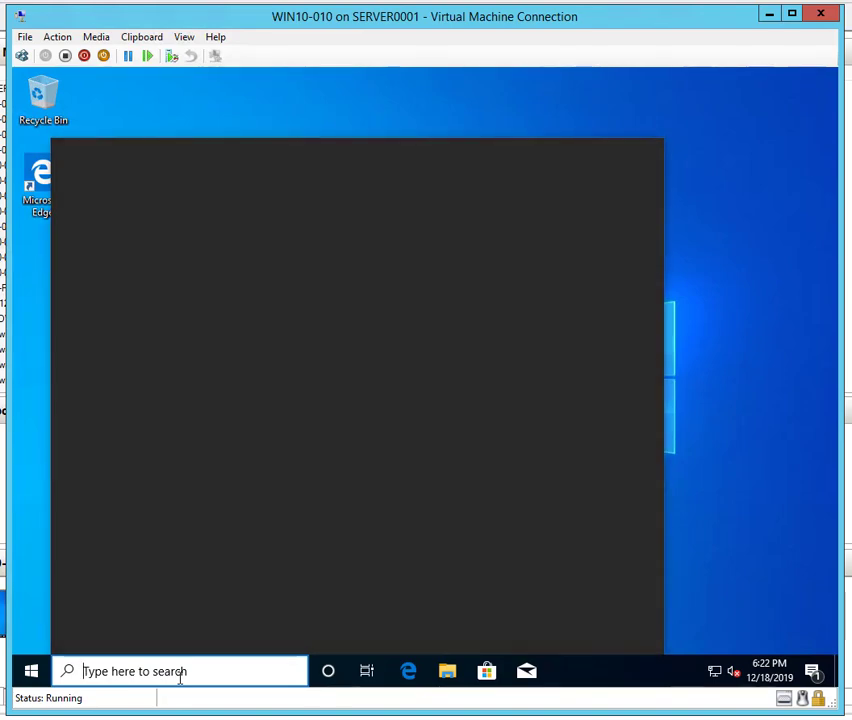
pyautogui.write('winver')
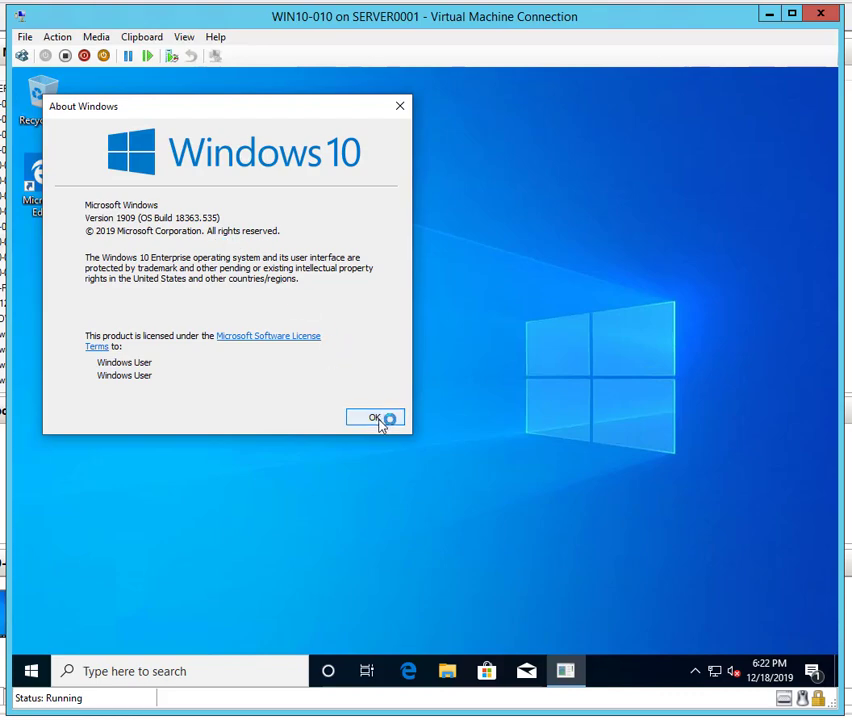
pyautogui.click(376, 418)
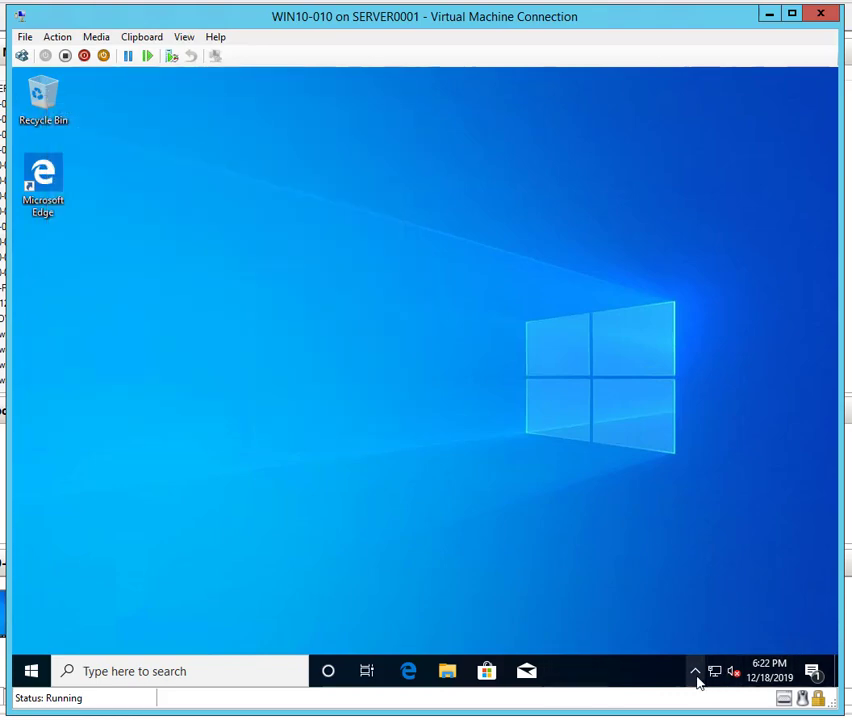
pyautogui.moveTo(770, 676)
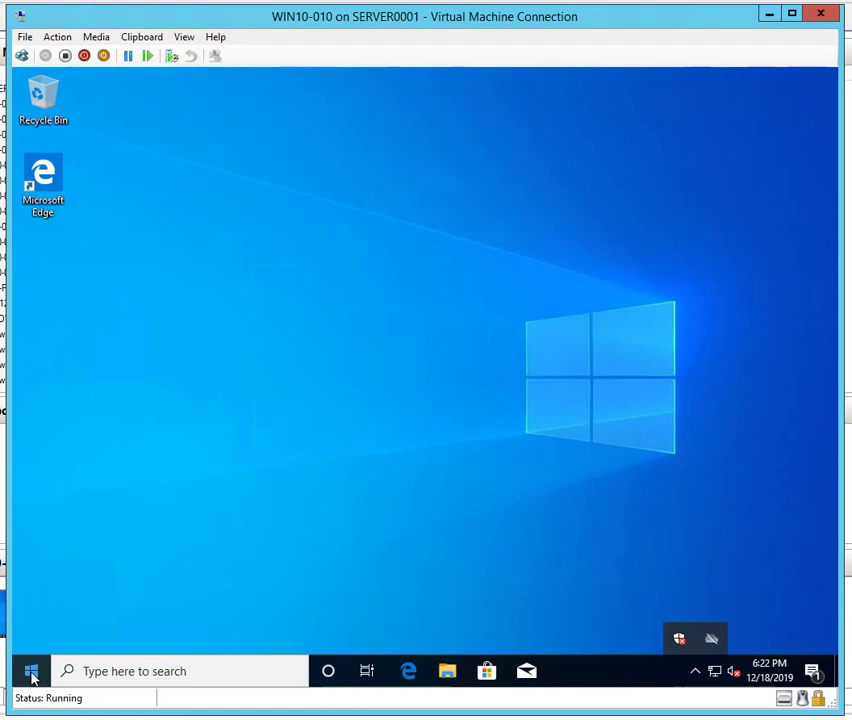
pyautogui.click(30, 670)
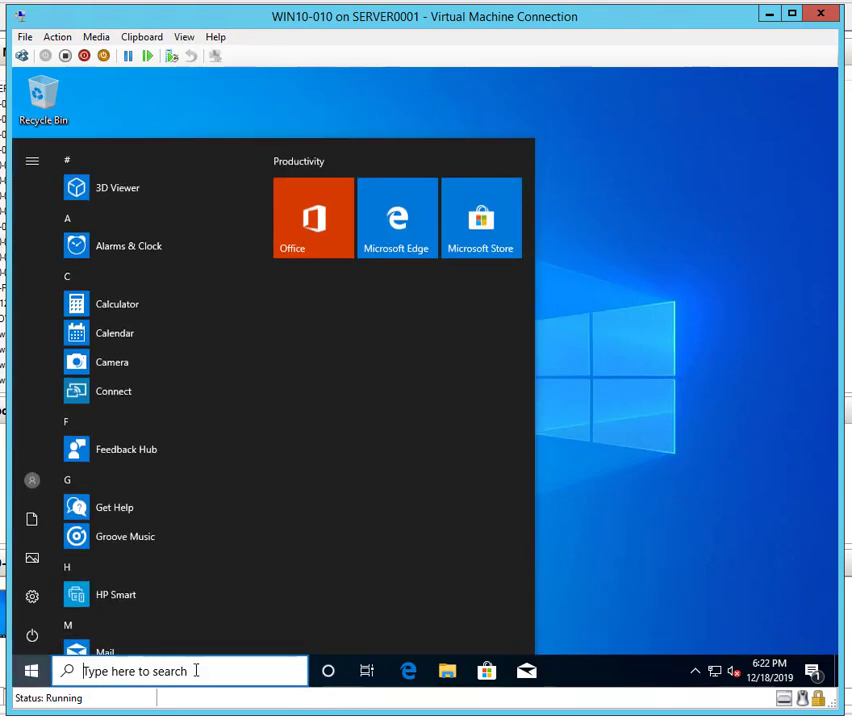
pyautogui.write('contro')
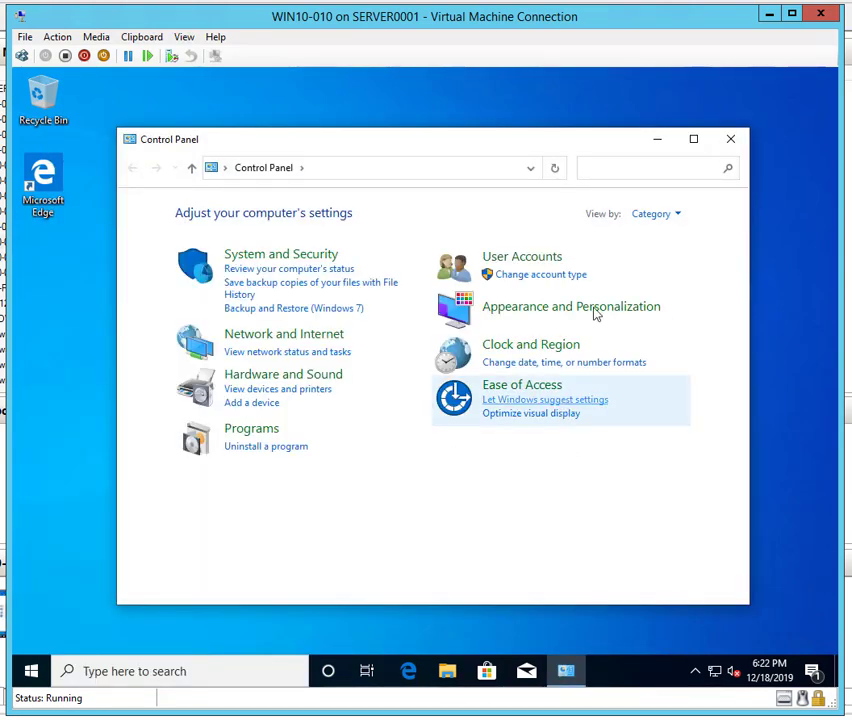
pyautogui.click(652, 212)
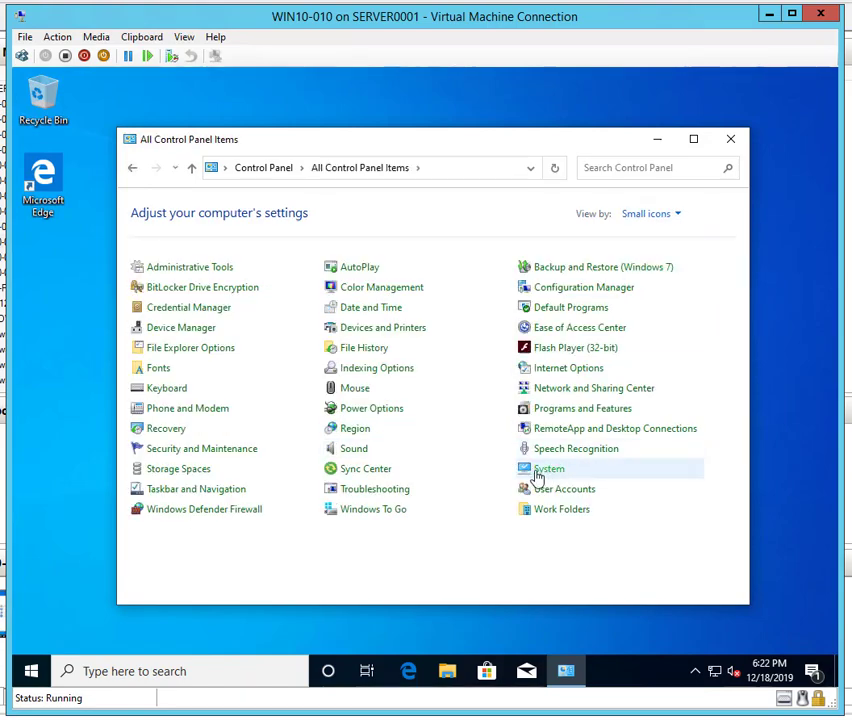
pyautogui.click(548, 468)
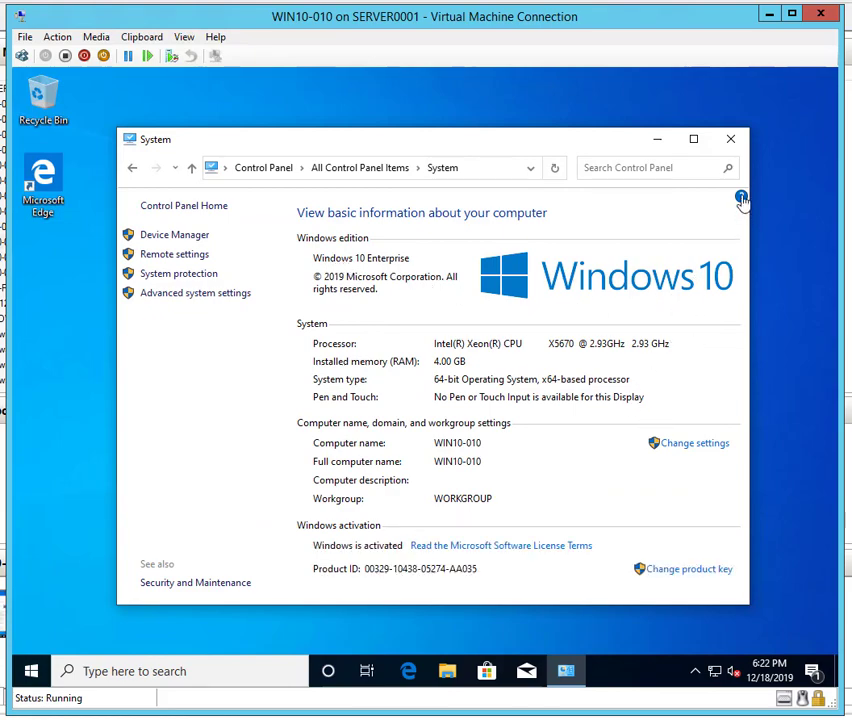
pyautogui.moveTo(730, 168)
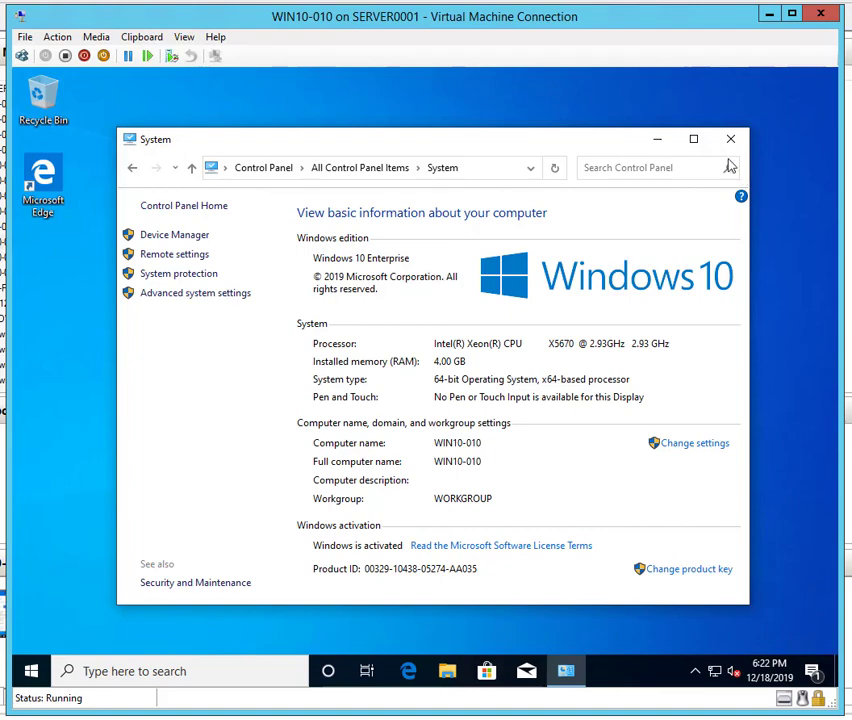
pyautogui.click(730, 140)
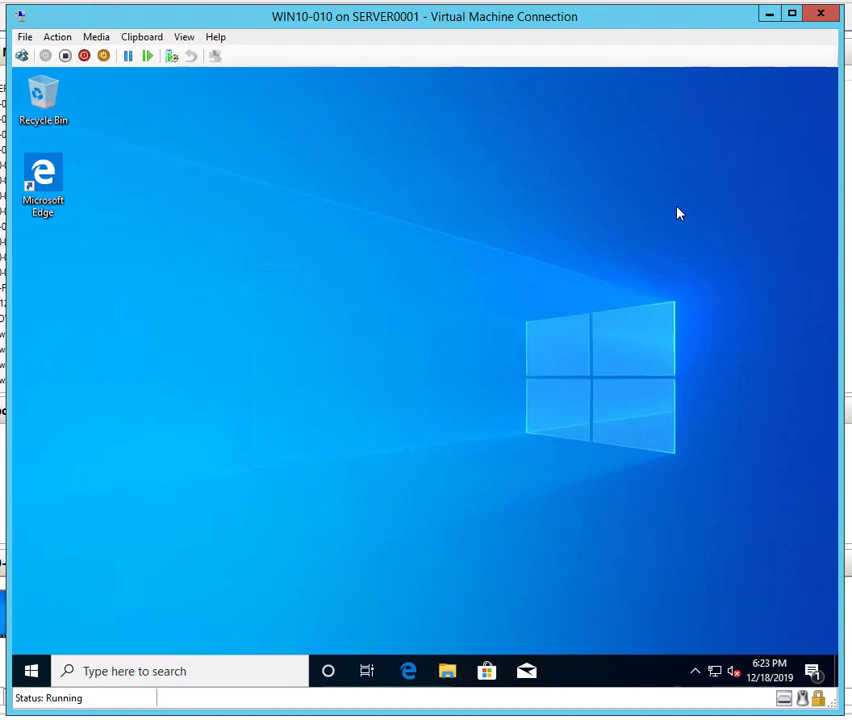
pyautogui.moveTo(470, 472)
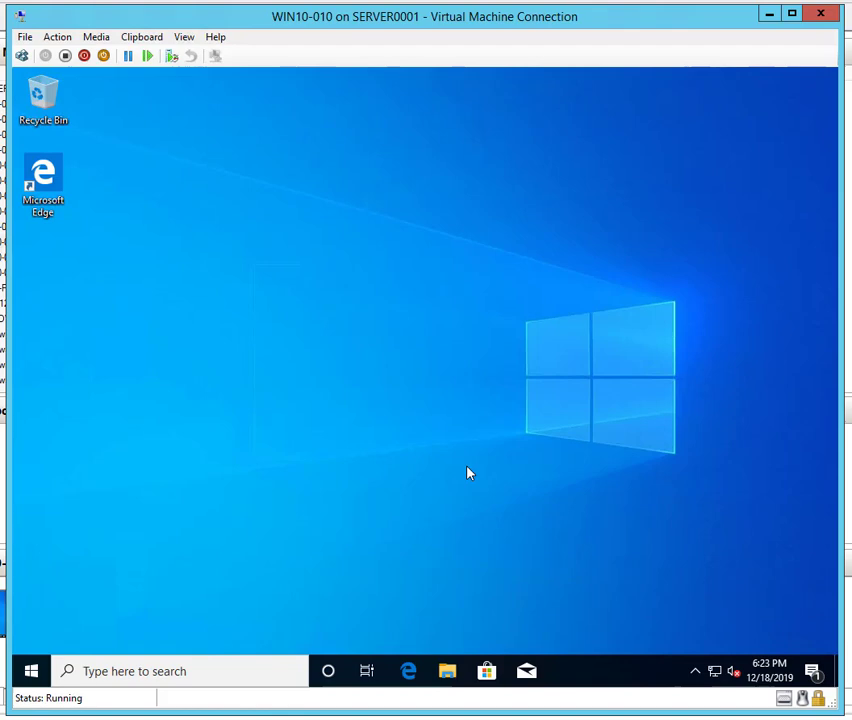